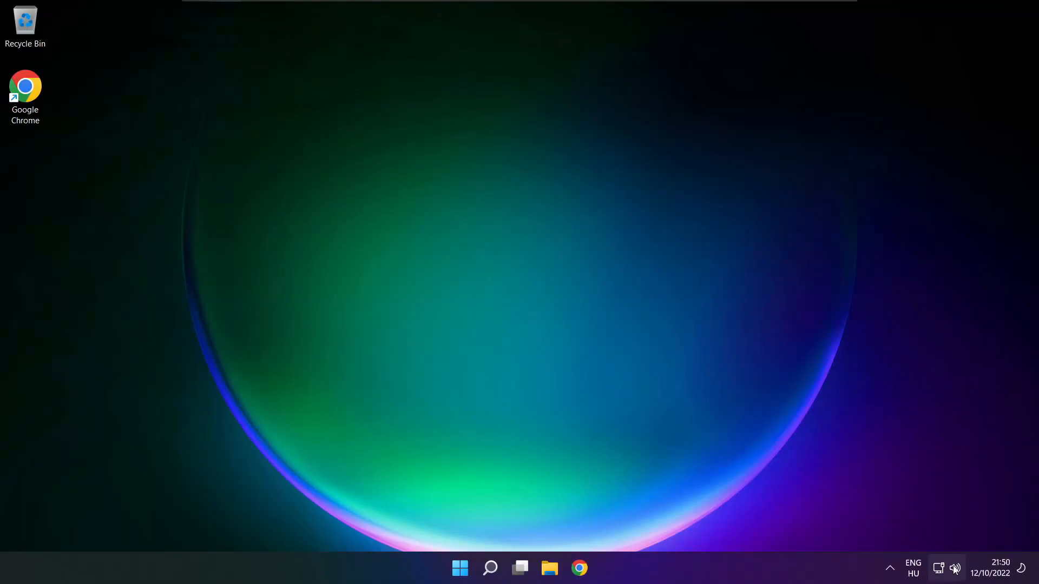
# - Route sound output to Speakers (High Definition Audio Device) instead of CABLE Input and close the panel
pyautogui.click(948, 568)
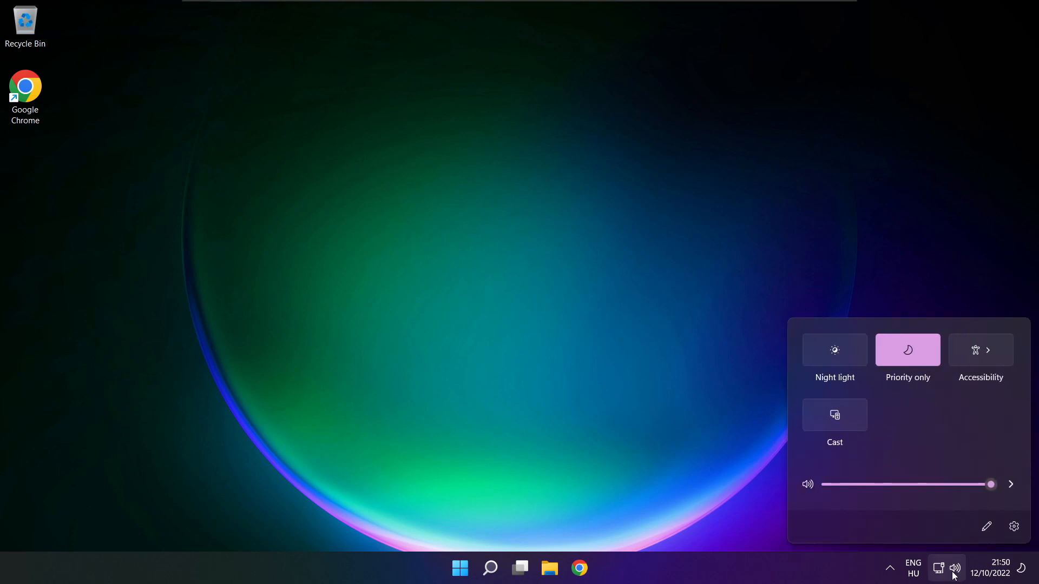
pyautogui.moveTo(1011, 485)
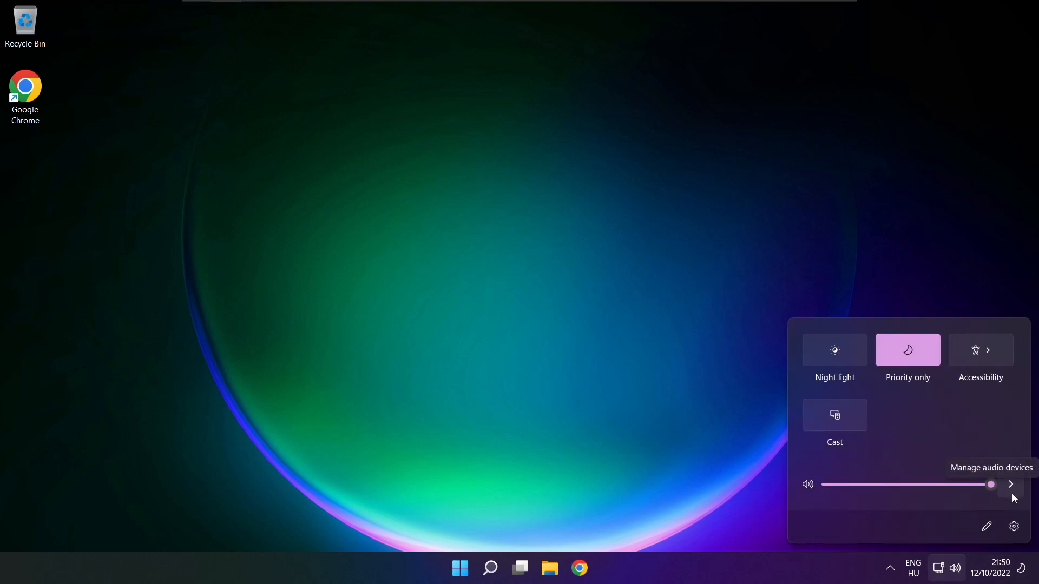
pyautogui.click(1011, 485)
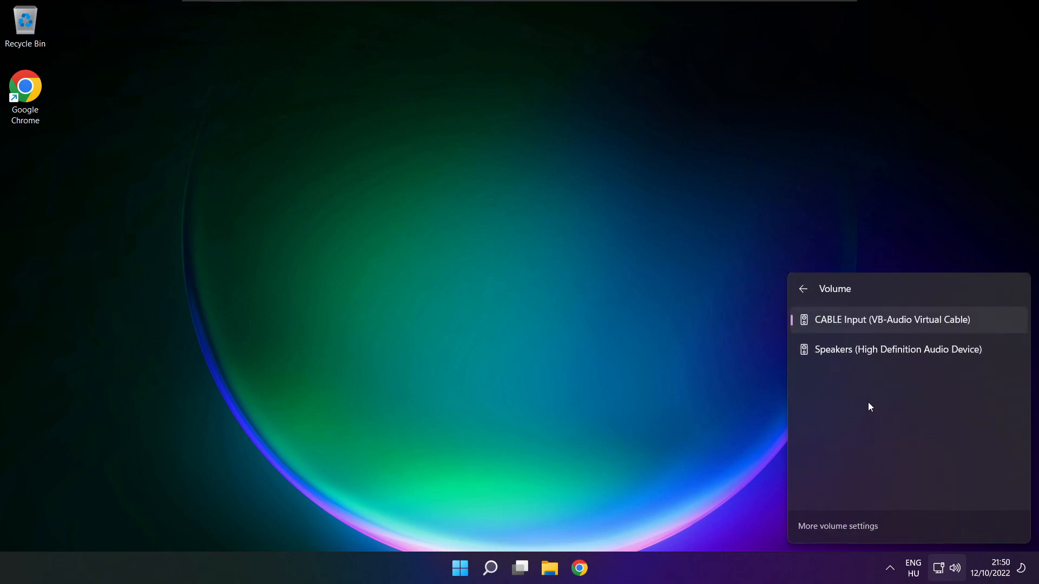
pyautogui.moveTo(937, 358)
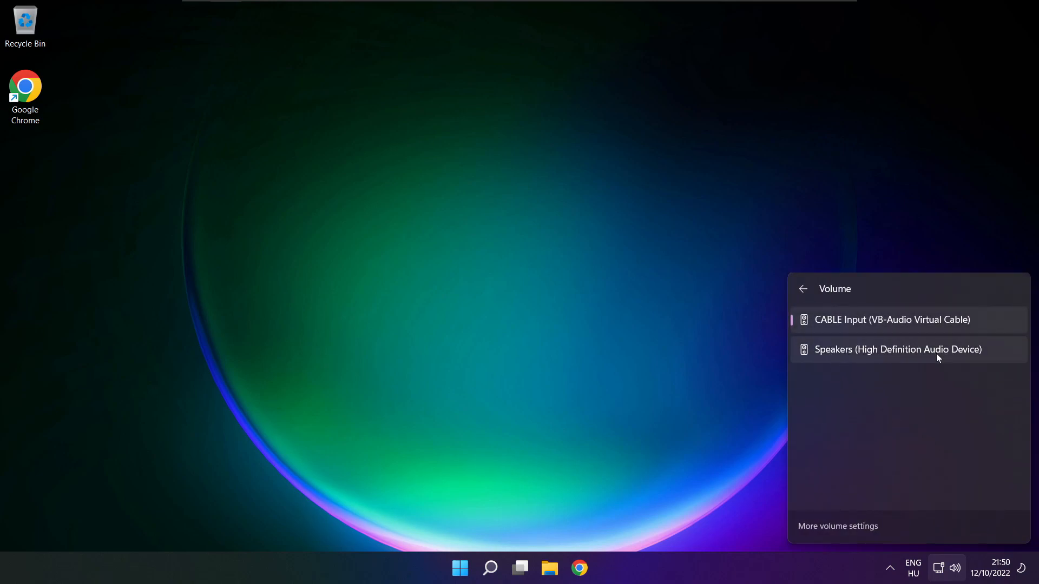
pyautogui.moveTo(988, 359)
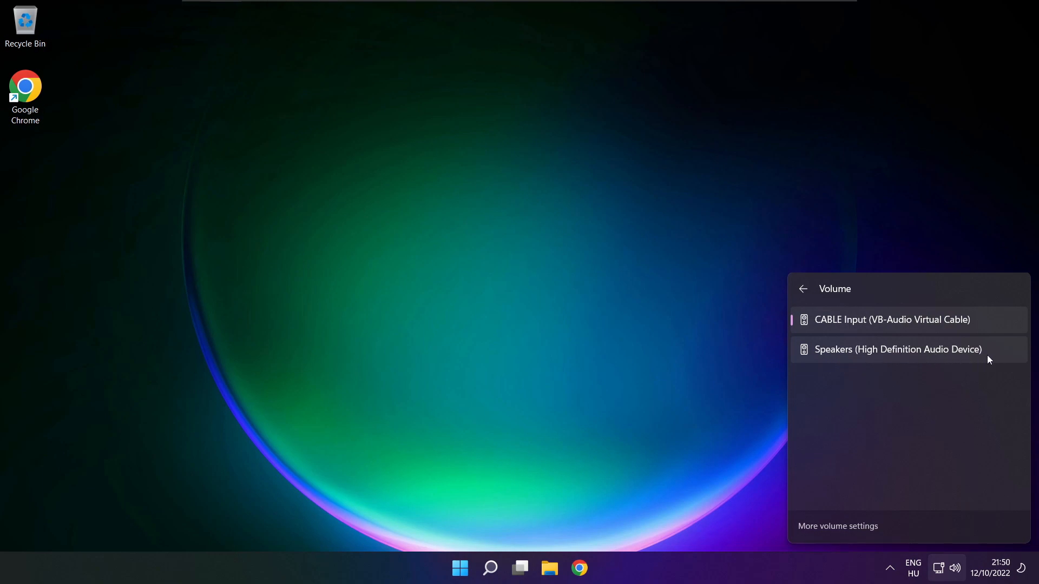
pyautogui.click(899, 350)
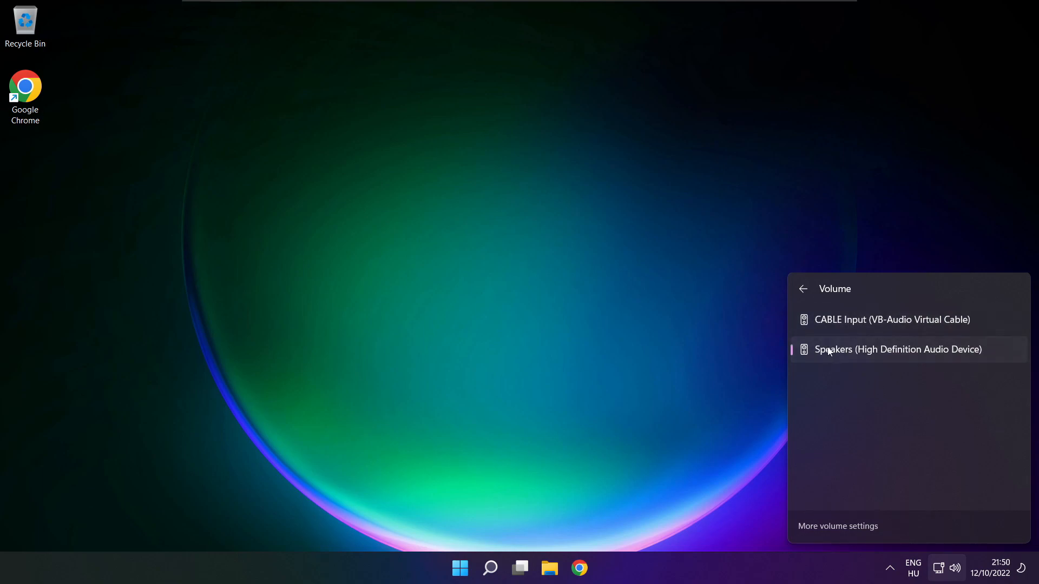
pyautogui.moveTo(854, 423)
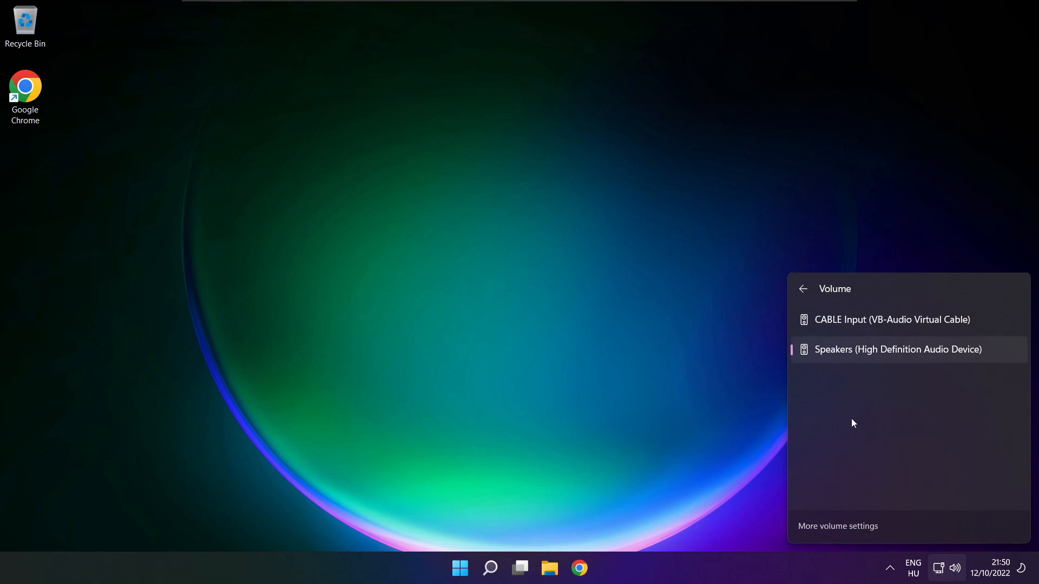
pyautogui.moveTo(549, 319)
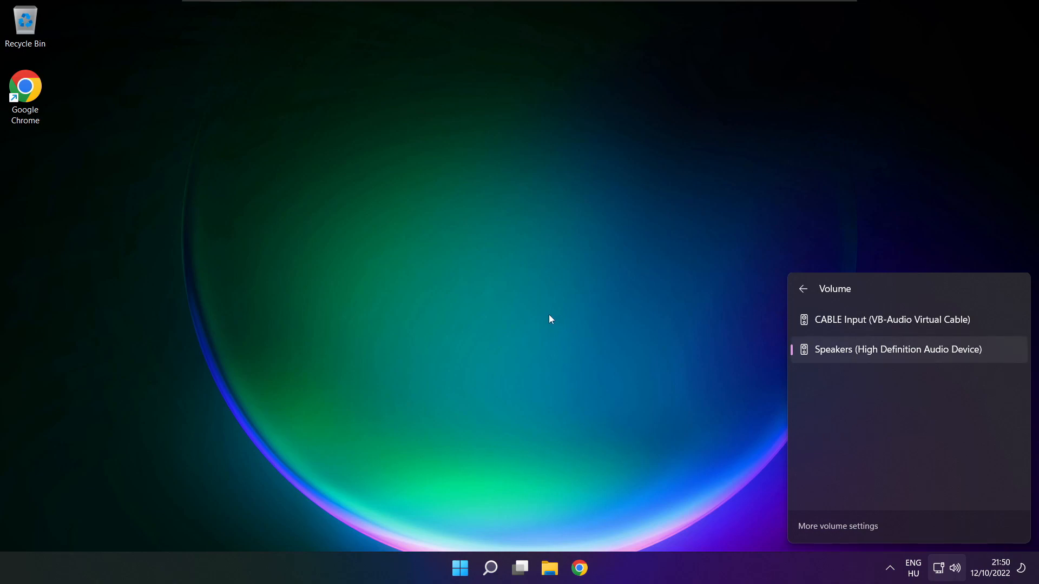
pyautogui.click(459, 568)
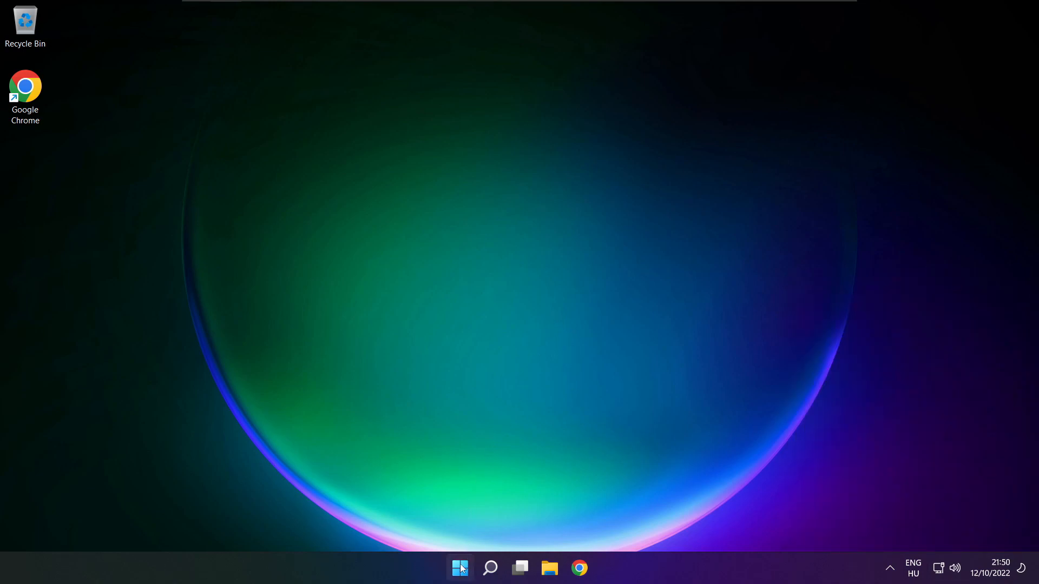
# - Bring up the Start menu's power options to restart the computer
pyautogui.click(459, 569)
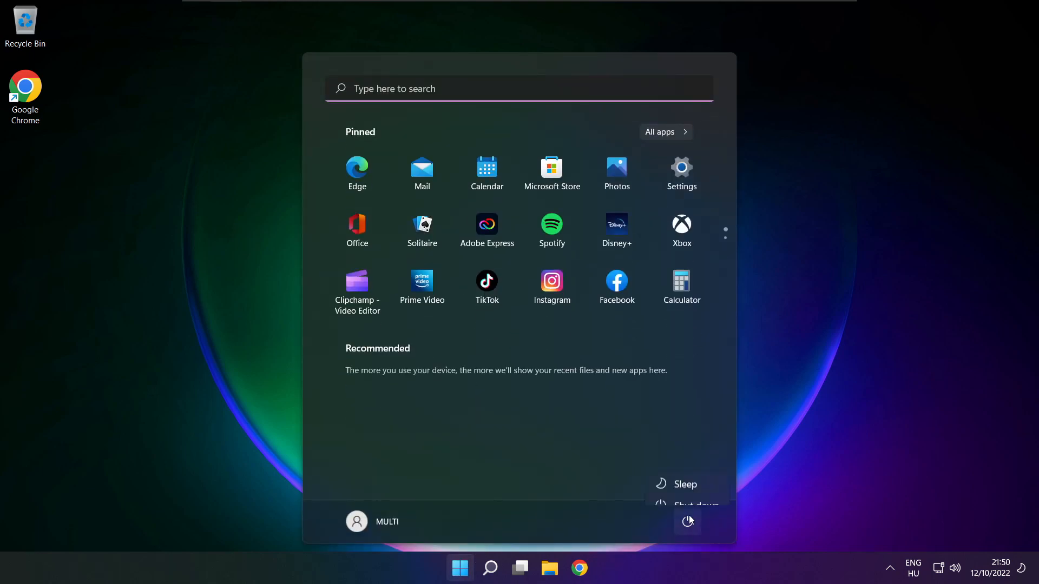
pyautogui.moveTo(688, 493)
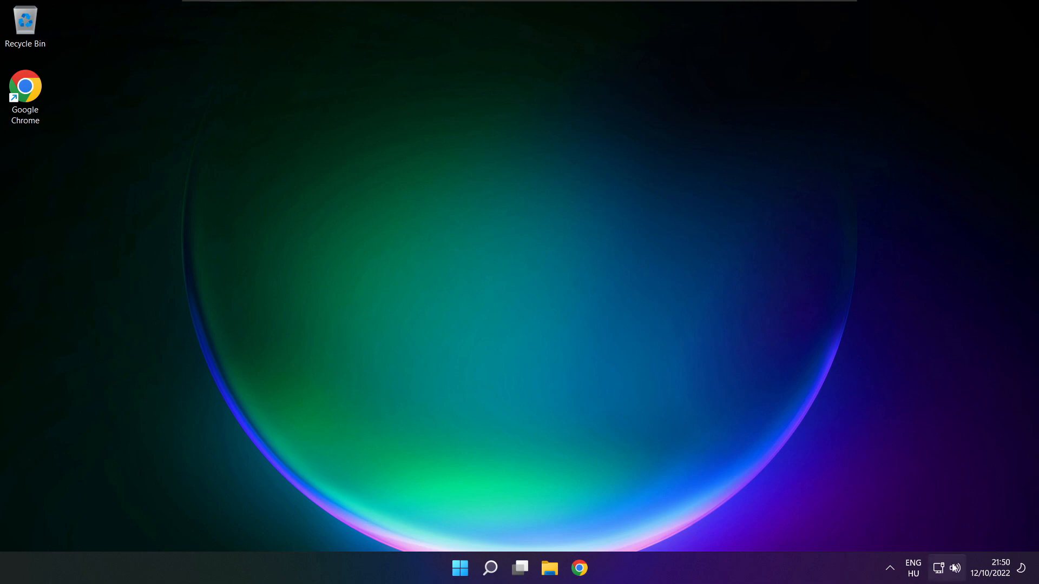
pyautogui.moveTo(955, 568)
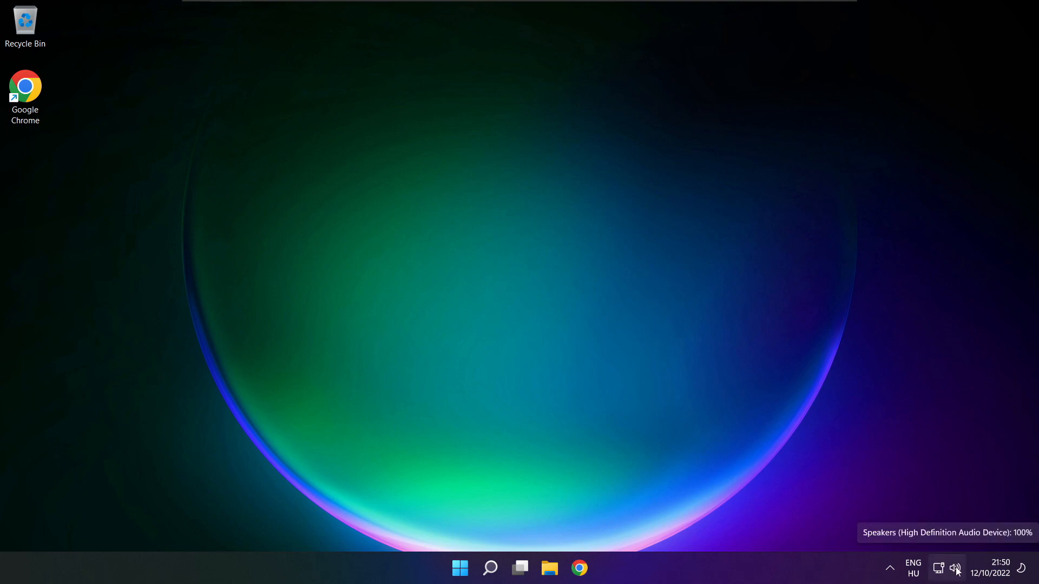
# - Reach the full Sound settings page via More volume settings in Quick Settings
pyautogui.click(955, 568)
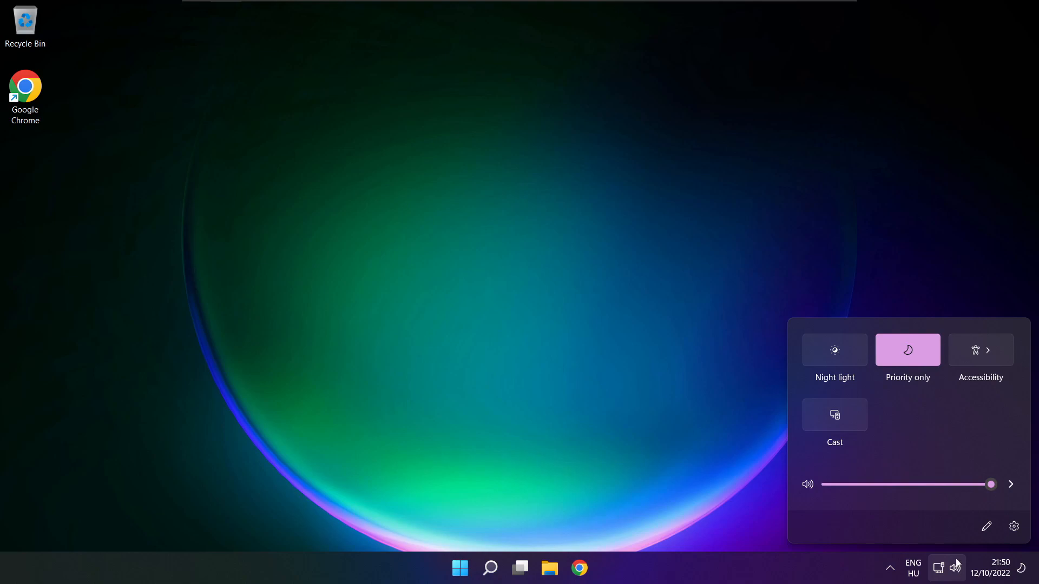
pyautogui.click(1011, 485)
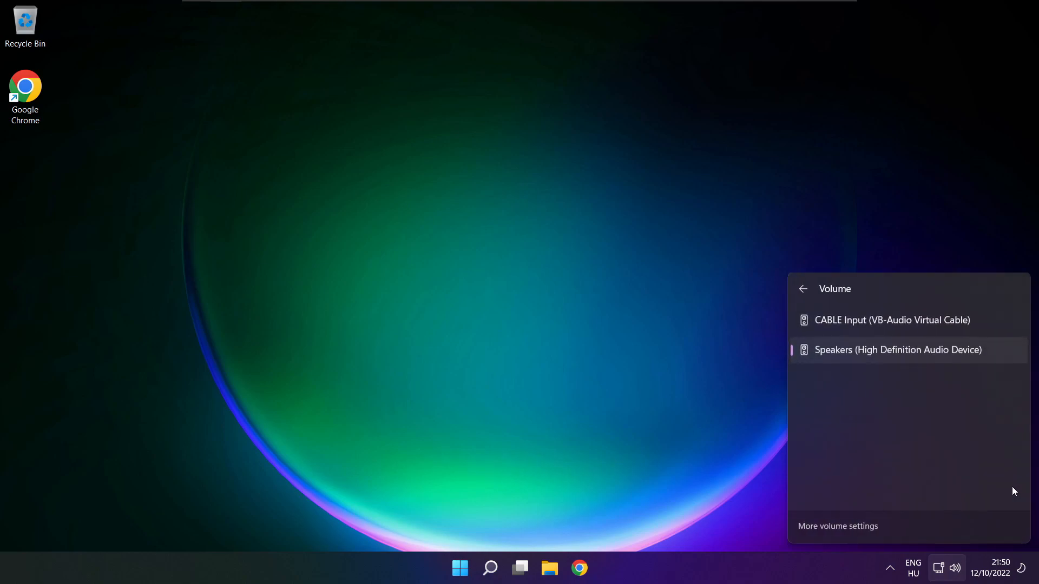
pyautogui.moveTo(843, 531)
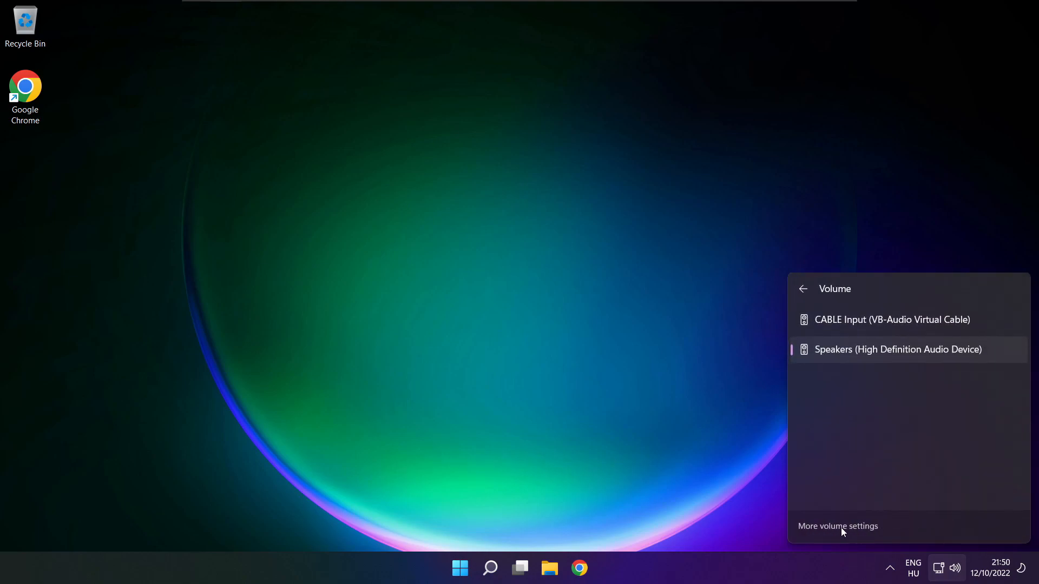
pyautogui.click(838, 526)
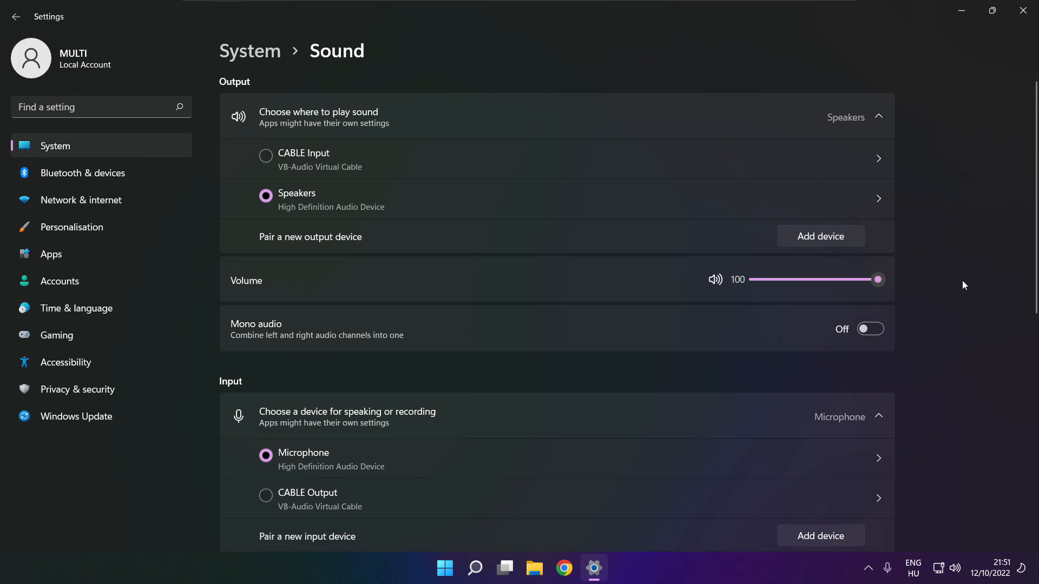
# - Scroll the Sound page down to the Advanced section with More sound settings
pyautogui.scroll(-3)
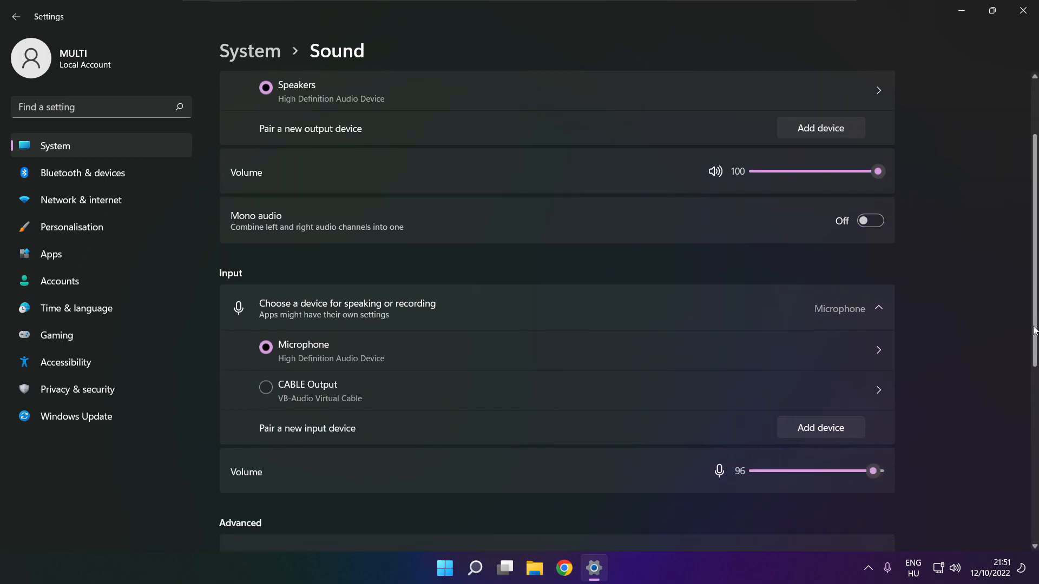
pyautogui.scroll(-3)
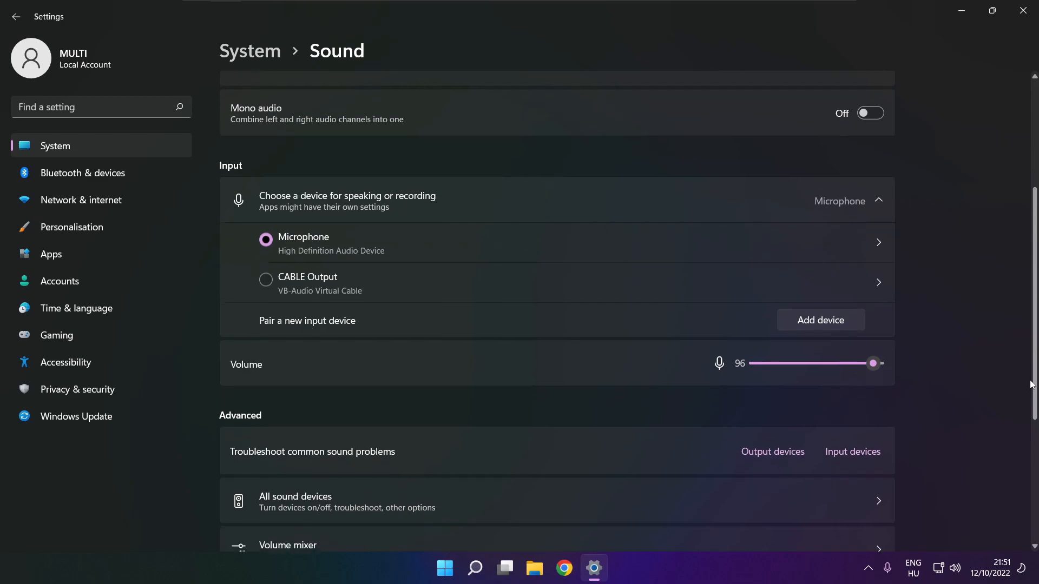
pyautogui.scroll(-3)
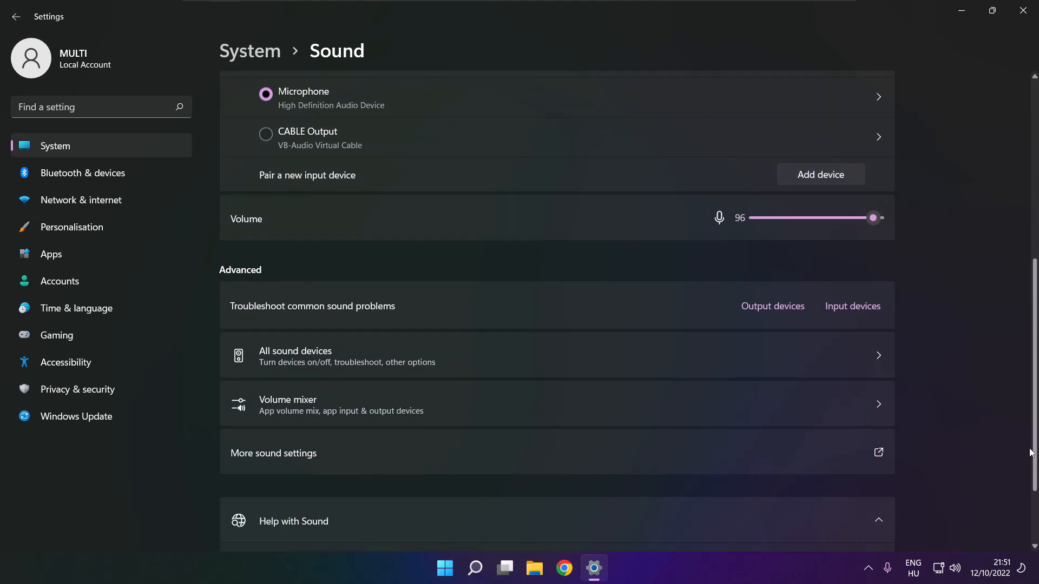
pyautogui.moveTo(429, 461)
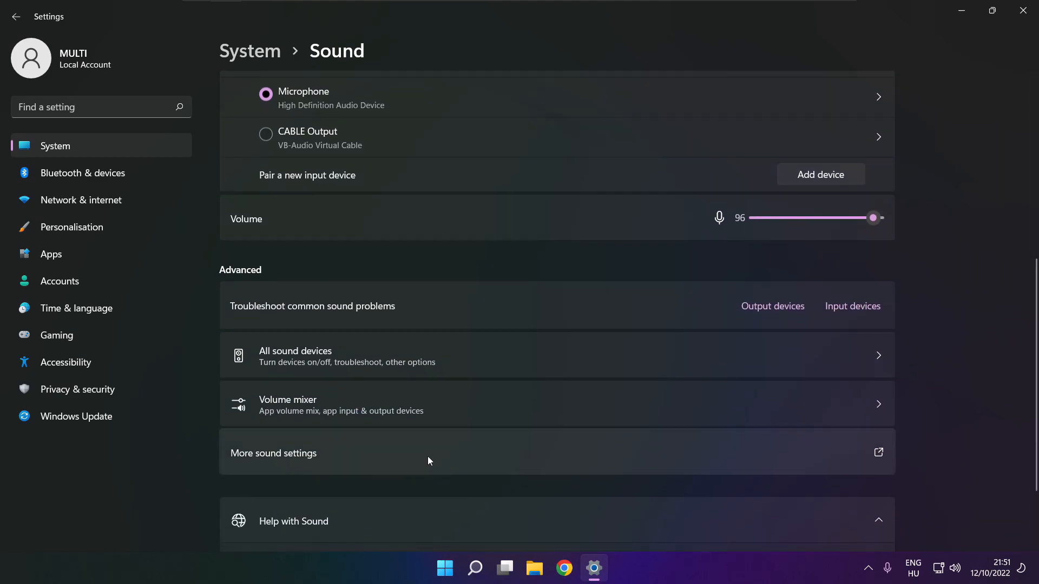
# - Disable the CABLE Input playback device so Speakers becomes the default
pyautogui.click(272, 453)
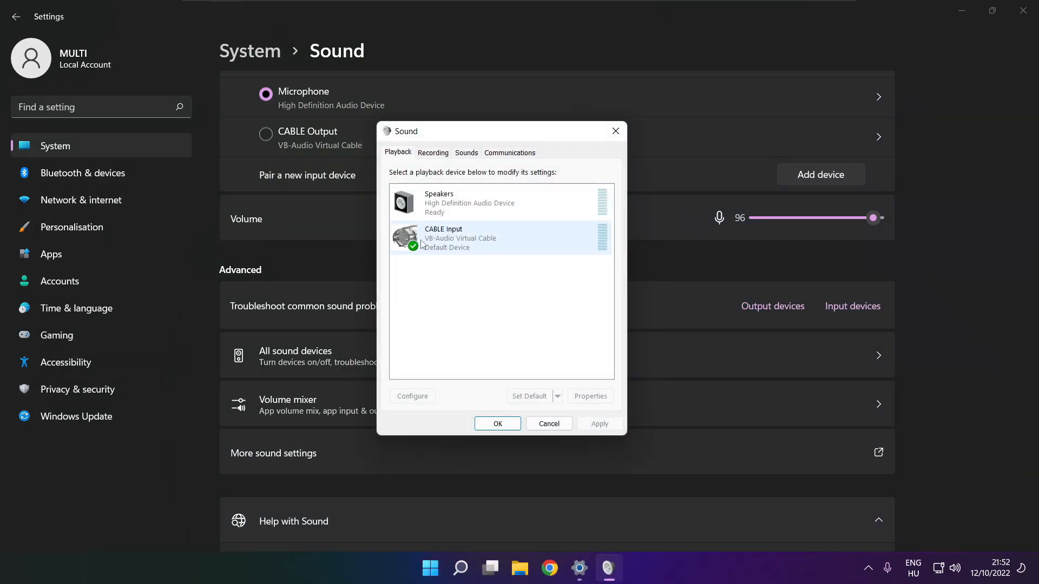
pyautogui.click(500, 237)
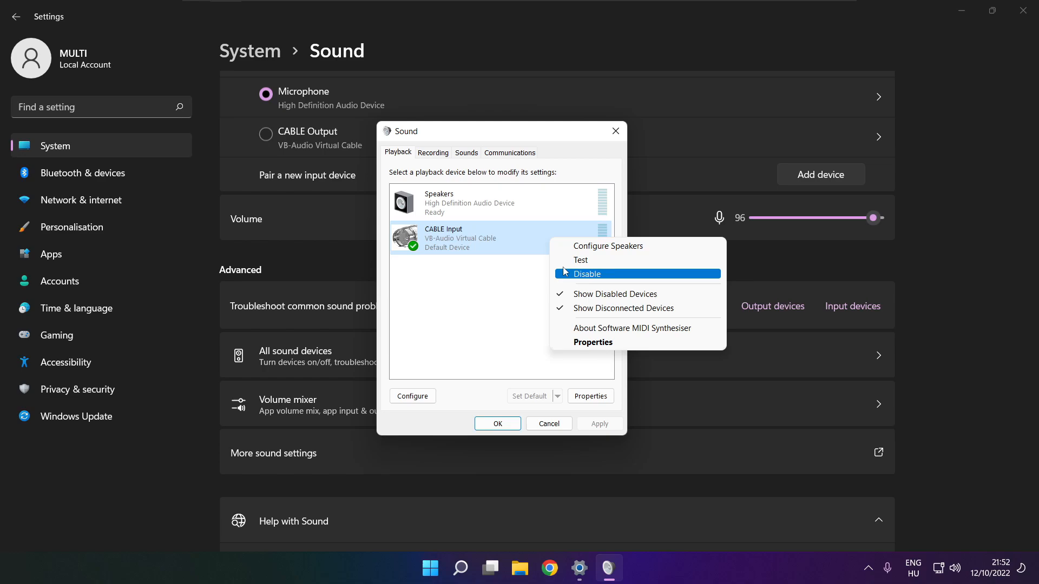
pyautogui.click(586, 274)
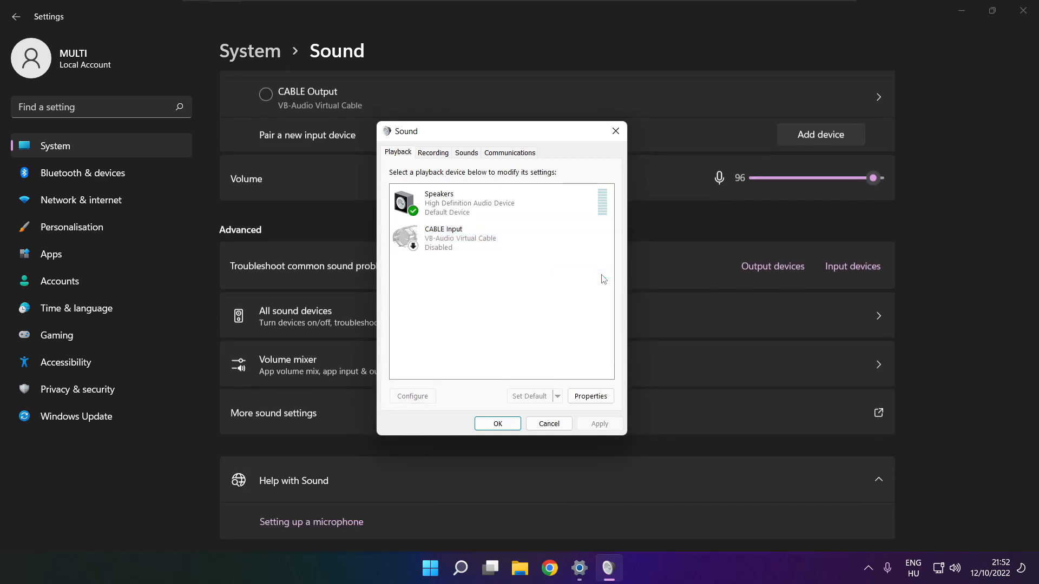
pyautogui.click(464, 202)
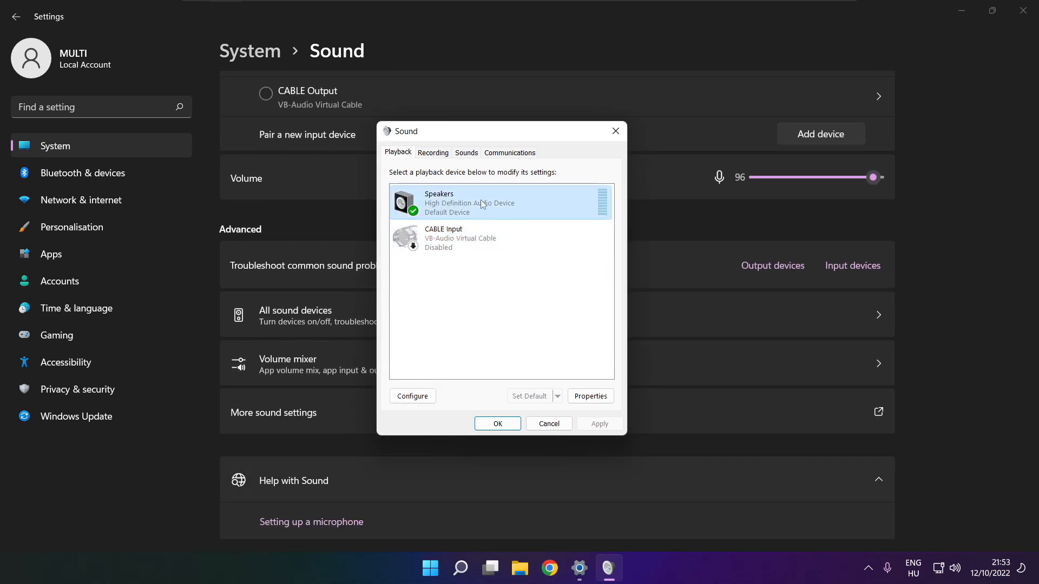
# - Configure Speakers as 7.1 Surround with all optional speakers kept and finish the wizard
pyautogui.rightClick(478, 204)
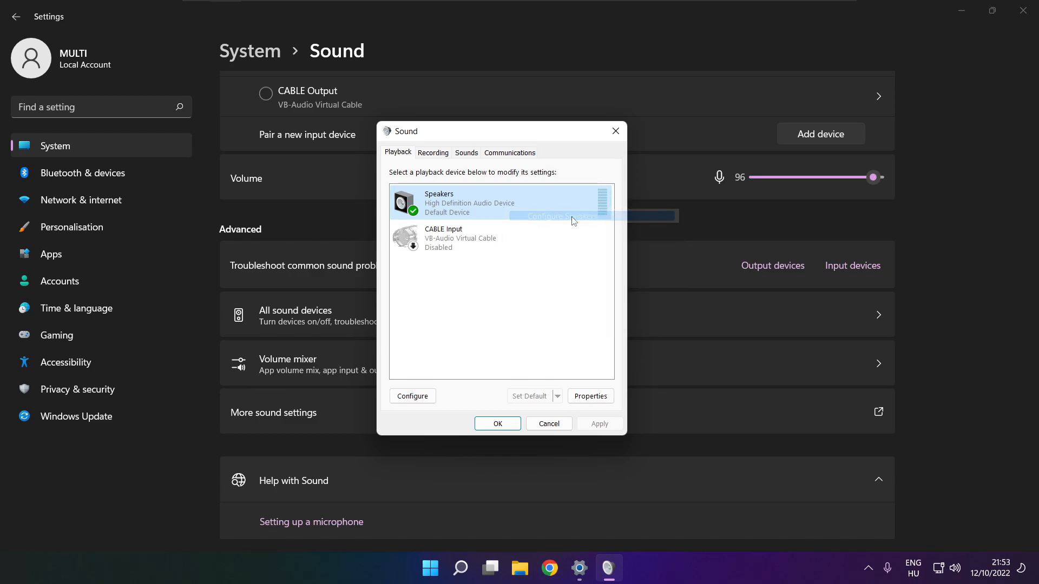
pyautogui.click(412, 396)
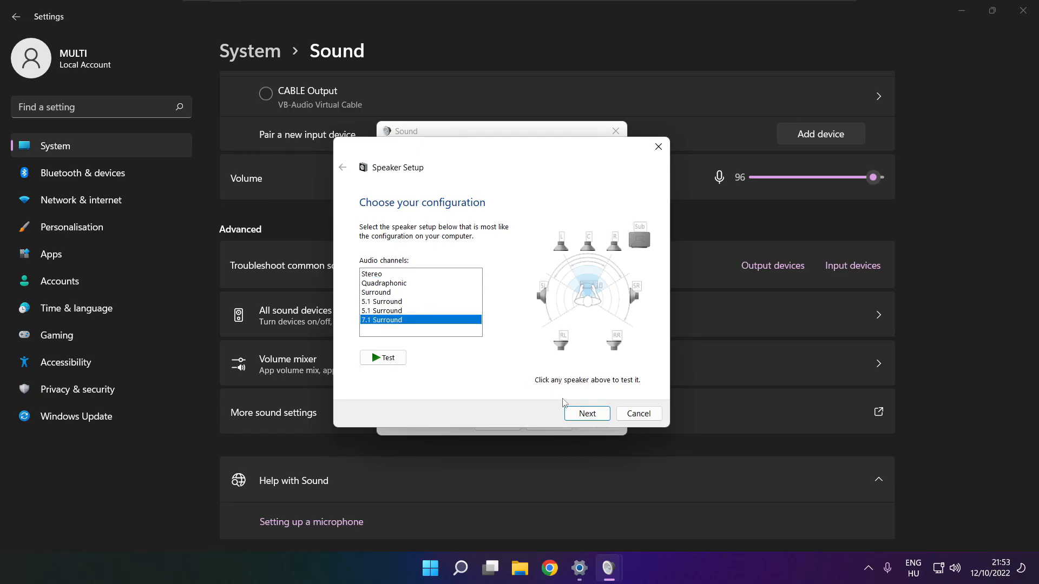
pyautogui.click(586, 413)
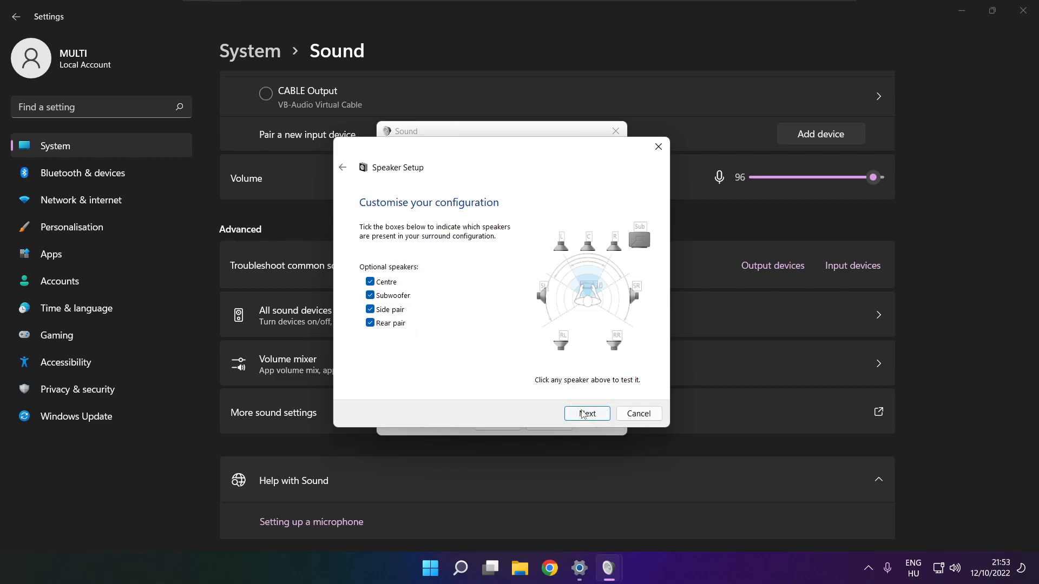
pyautogui.click(585, 413)
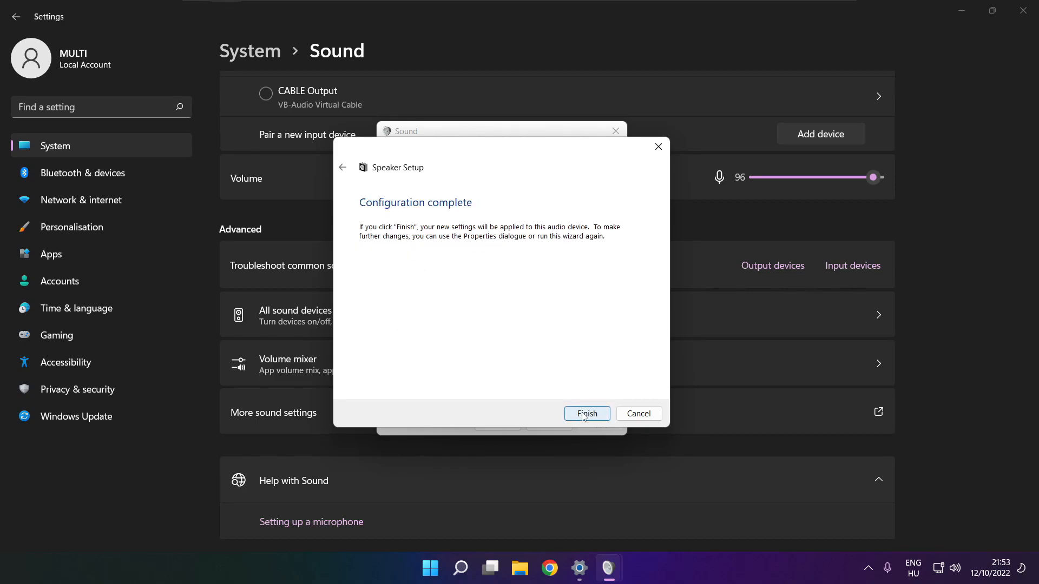
pyautogui.click(586, 413)
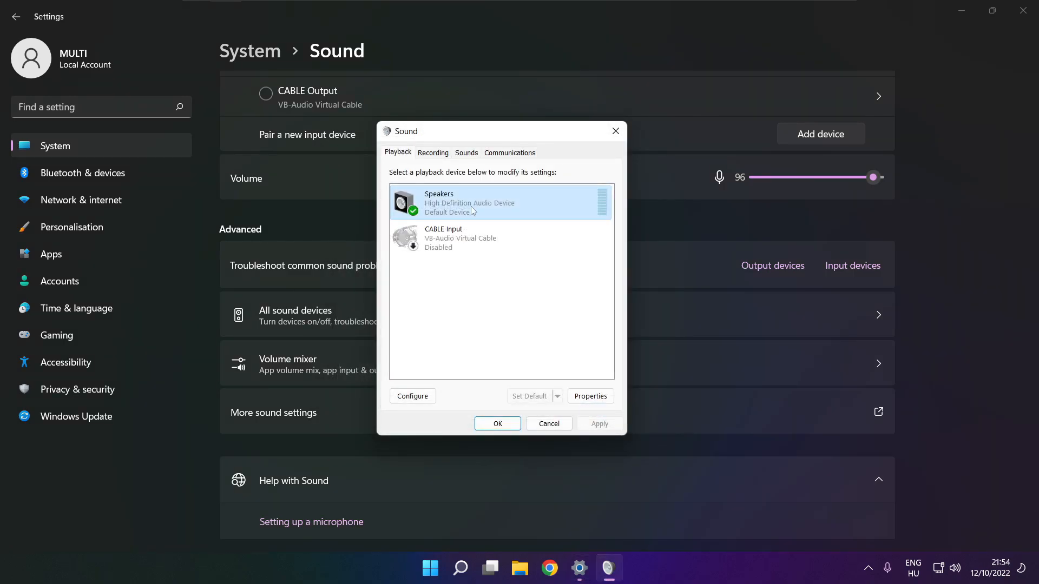
# - Tick Disable all enhancements in Speakers Properties after viewing Levels, and apply it
pyautogui.click(589, 396)
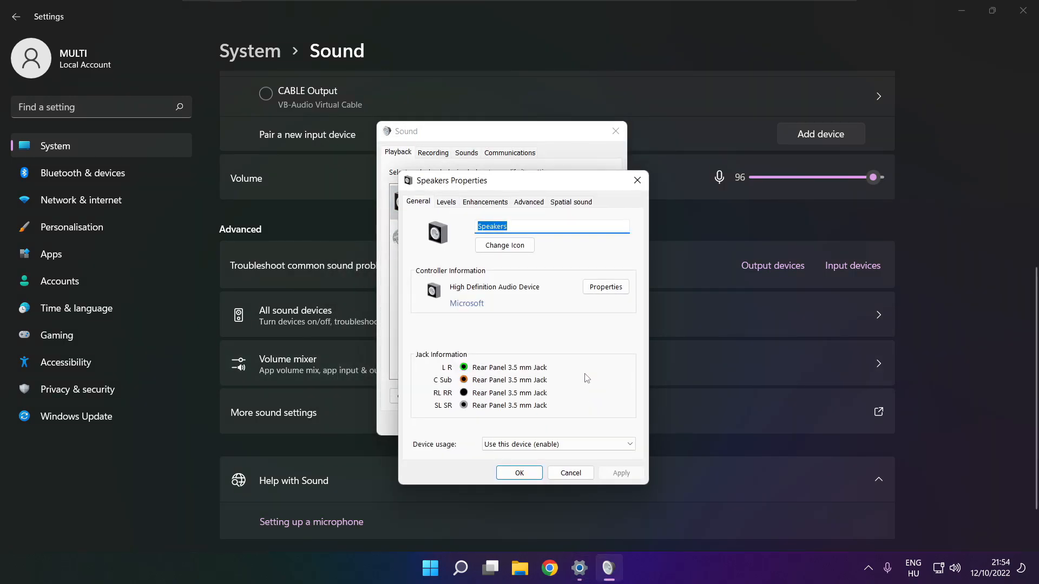
pyautogui.click(446, 203)
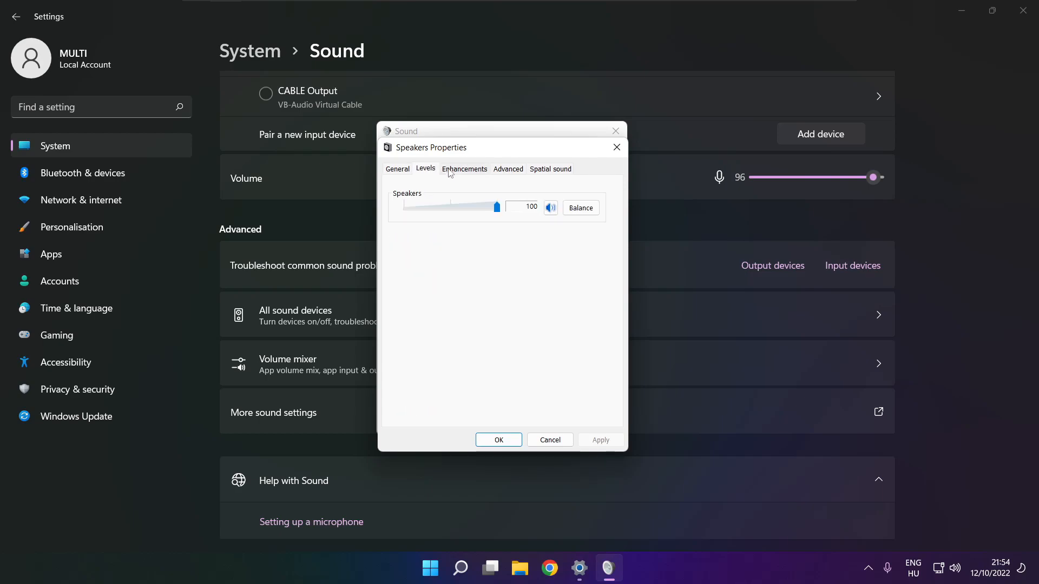
pyautogui.click(464, 168)
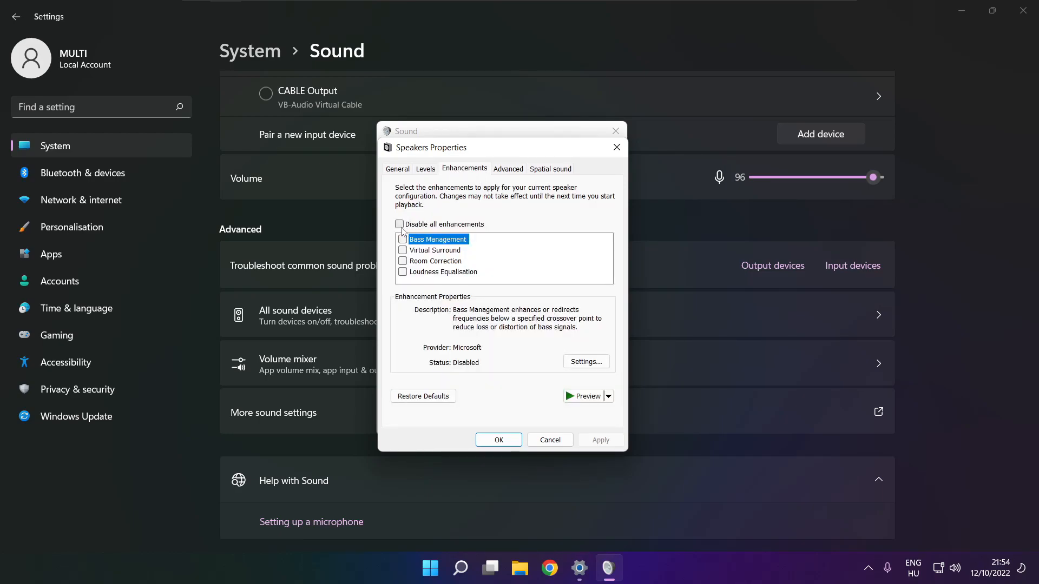
pyautogui.click(399, 224)
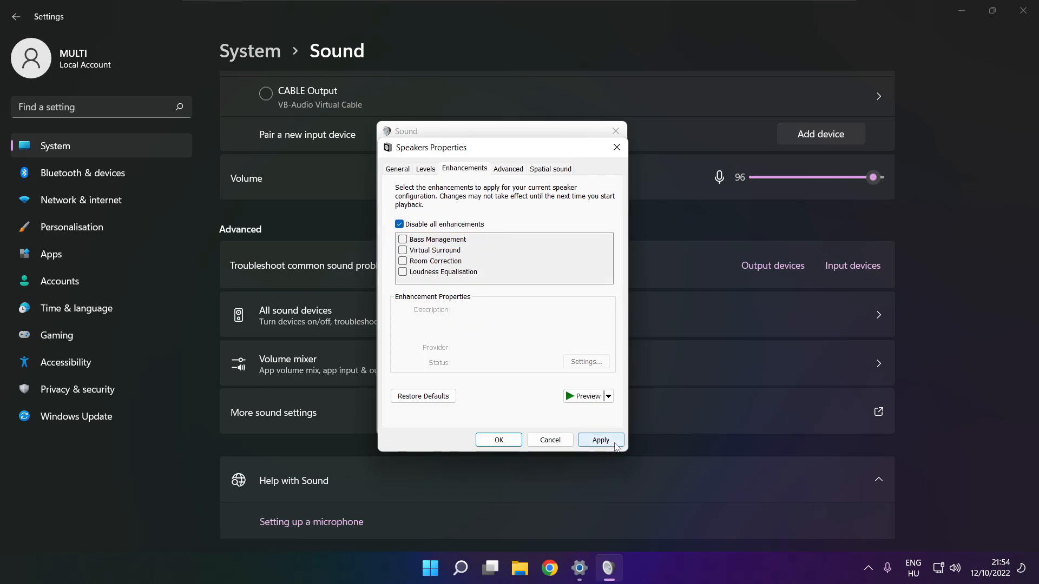
pyautogui.click(598, 440)
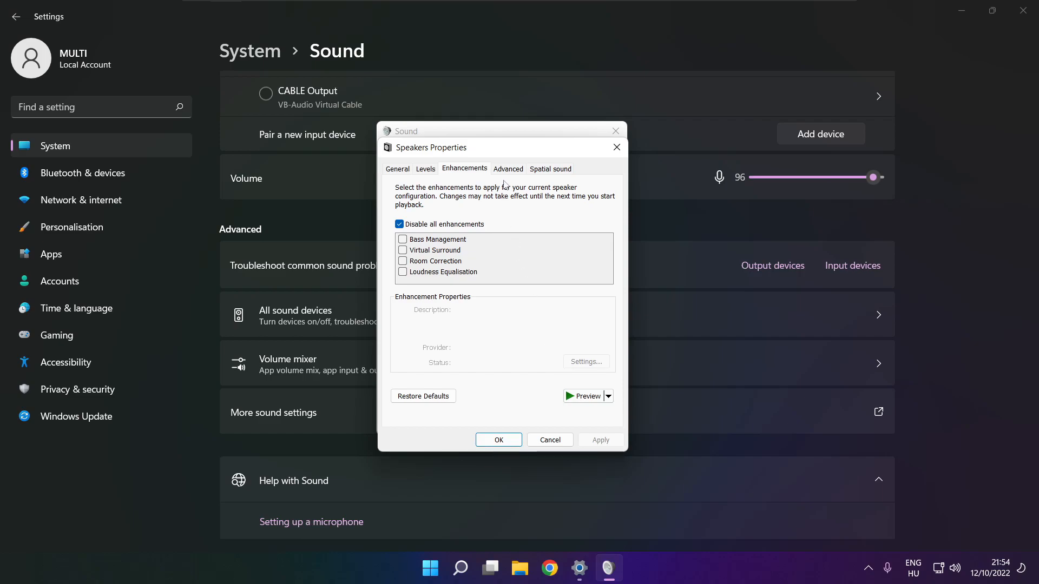
# - Keep the 16 bit, 48000 Hz (DVD Quality) default format and close both sound dialogs with OK
pyautogui.click(509, 169)
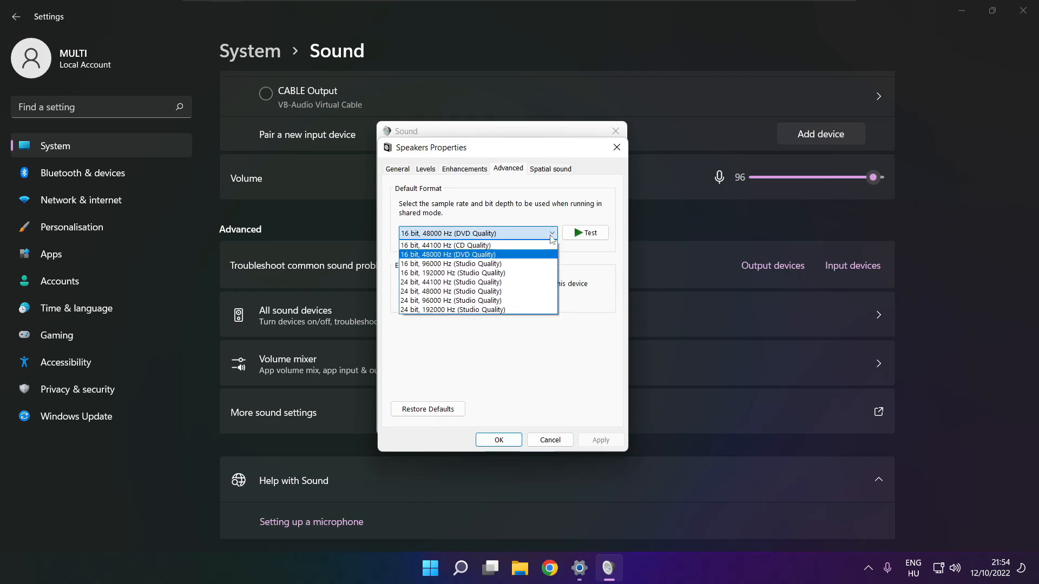
pyautogui.moveTo(535, 259)
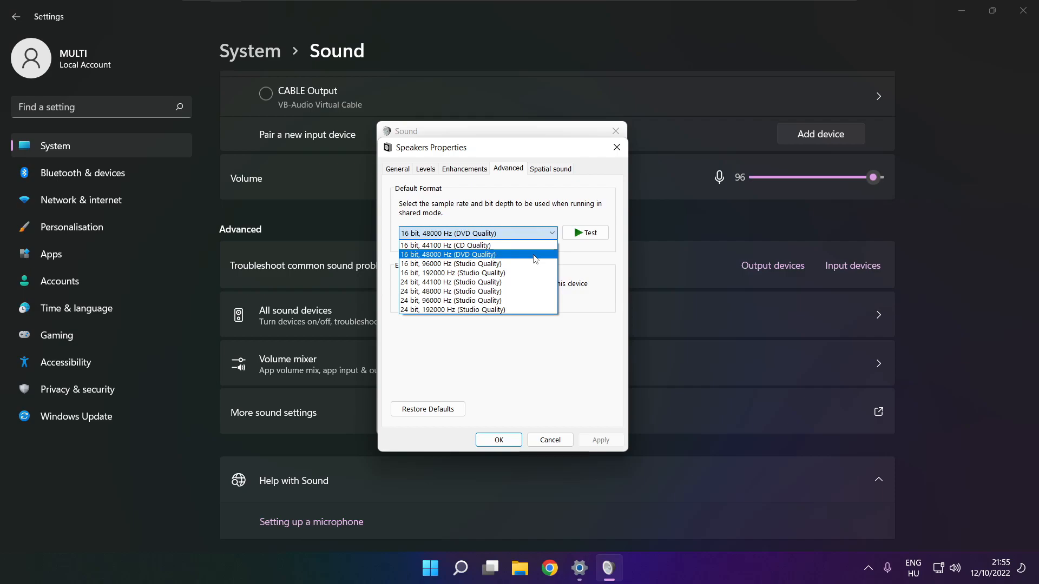
pyautogui.click(447, 255)
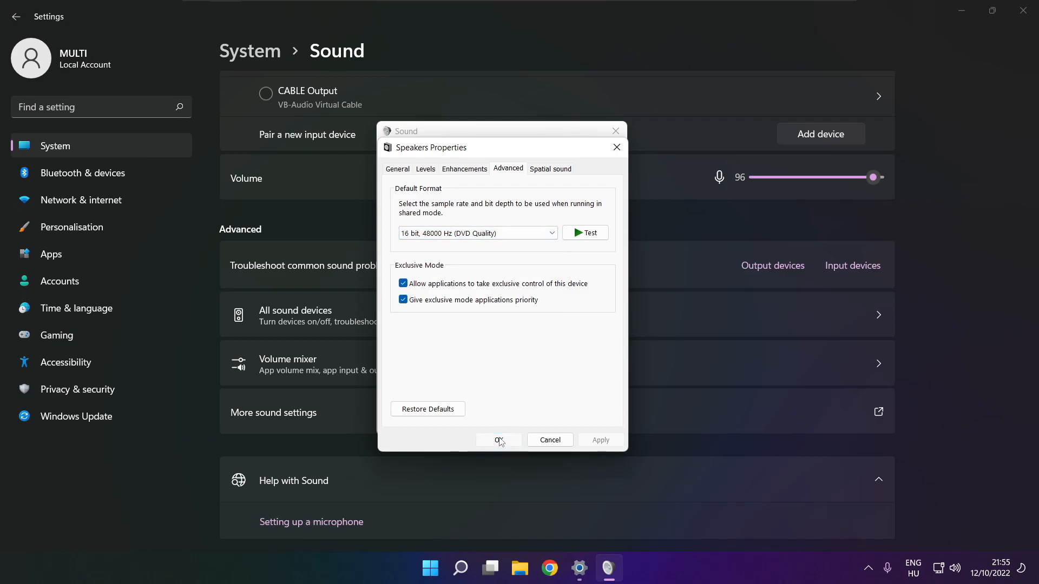
pyautogui.click(498, 440)
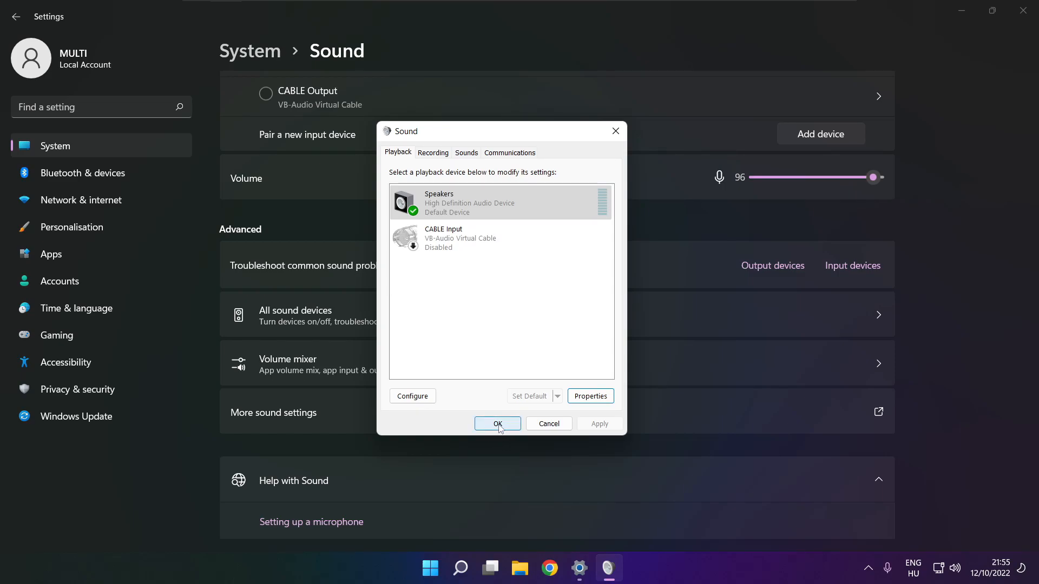
pyautogui.click(497, 423)
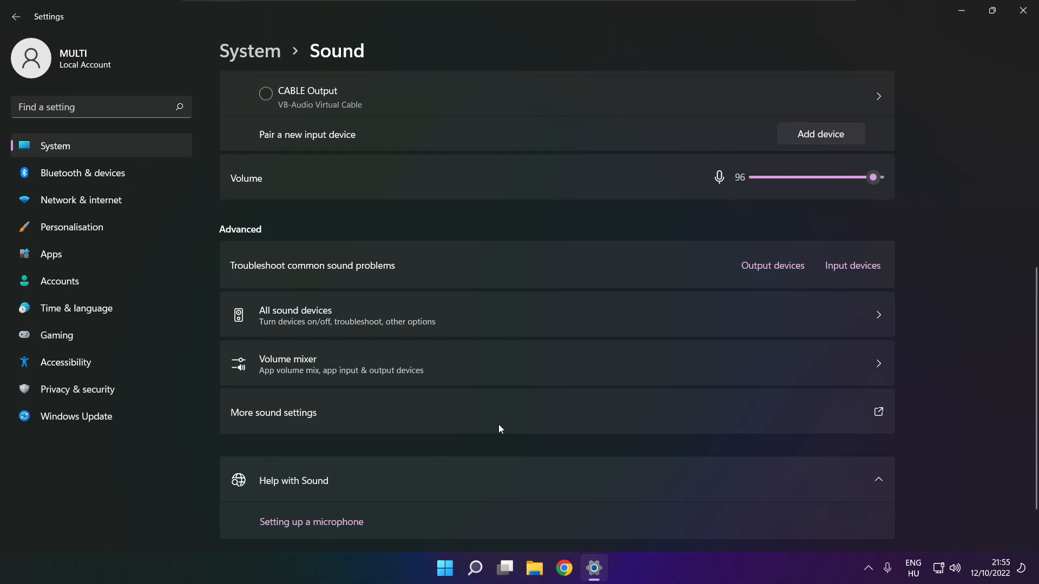
pyautogui.moveTo(1023, 11)
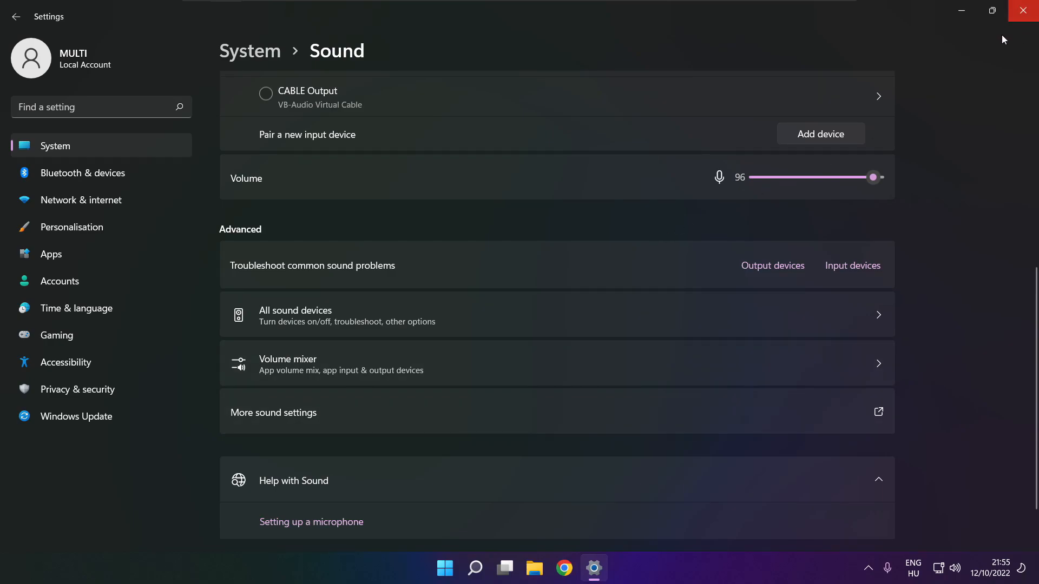
# - Close Settings and choose Restart from the Start menu power options
pyautogui.click(445, 568)
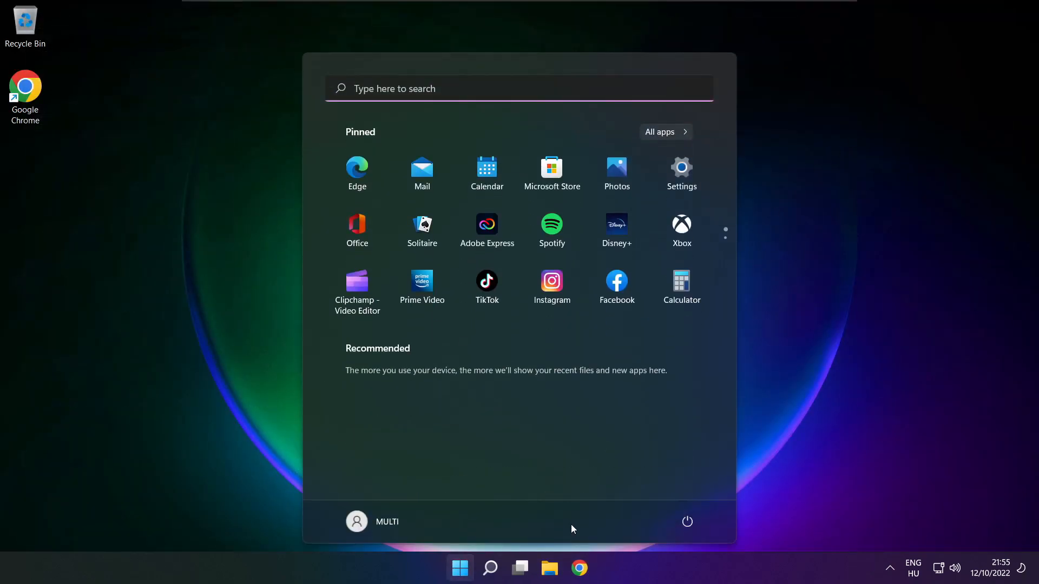
pyautogui.click(687, 522)
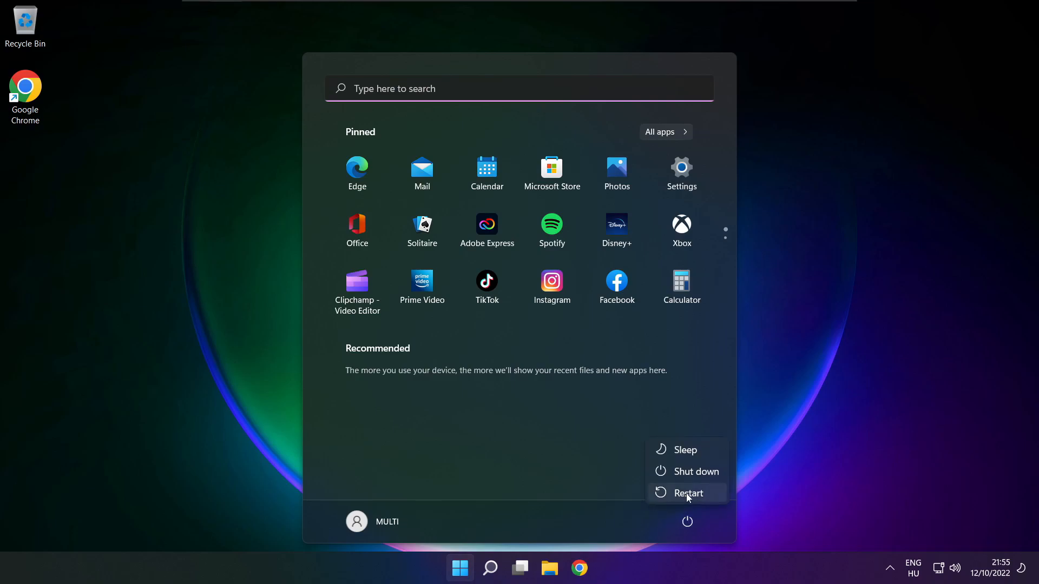
pyautogui.click(687, 493)
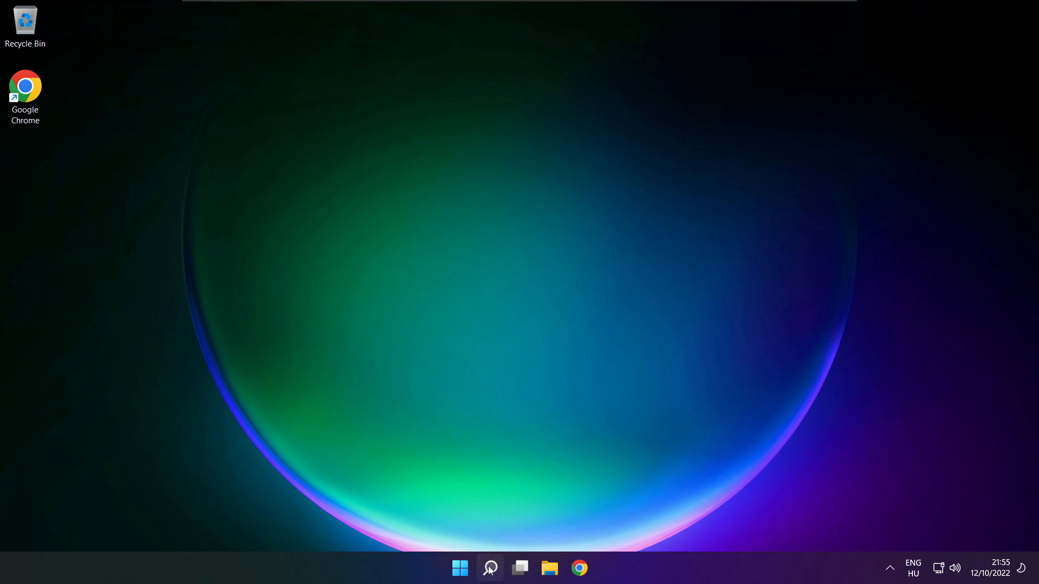
# - Search for 'device manager' in Windows Search and open the best match
pyautogui.click(489, 568)
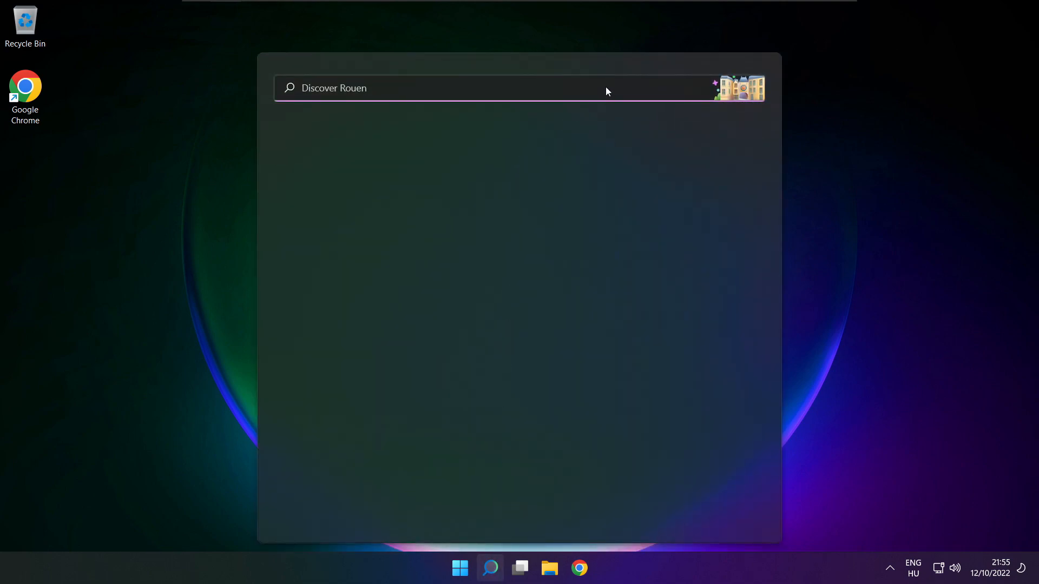
pyautogui.write('device Manager')
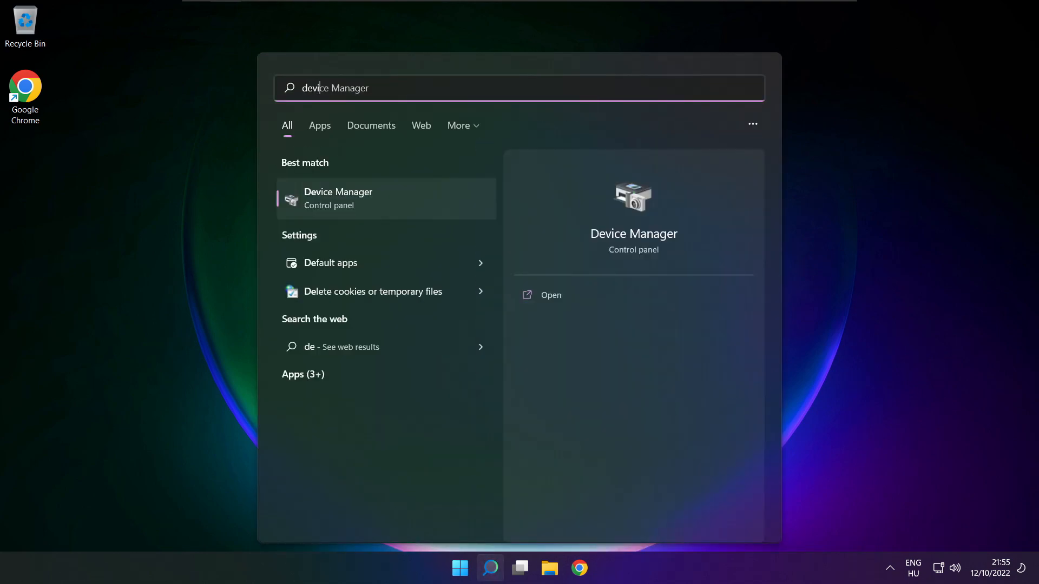
pyautogui.write('device manager')
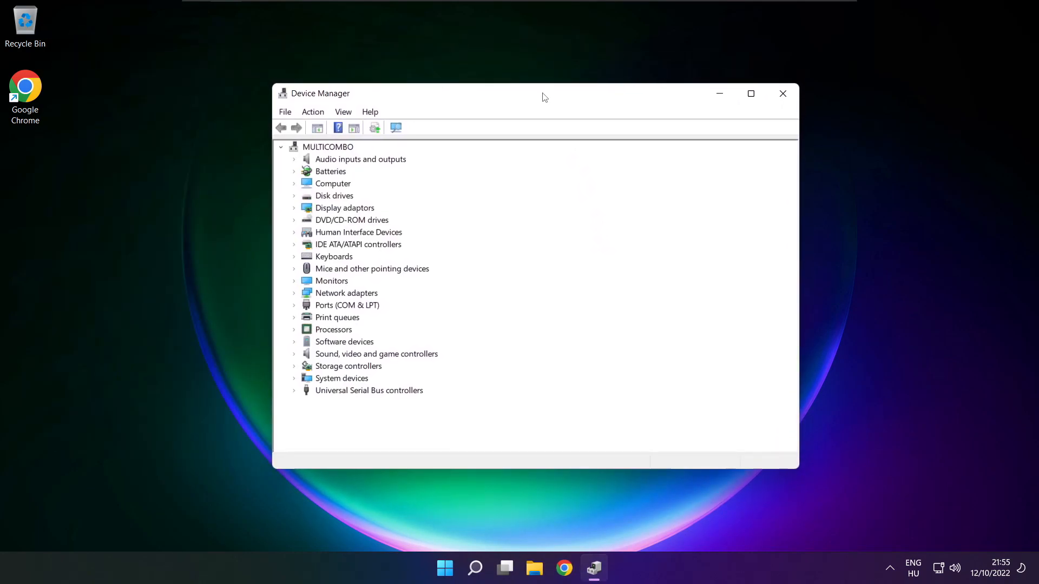
pyautogui.moveTo(306, 362)
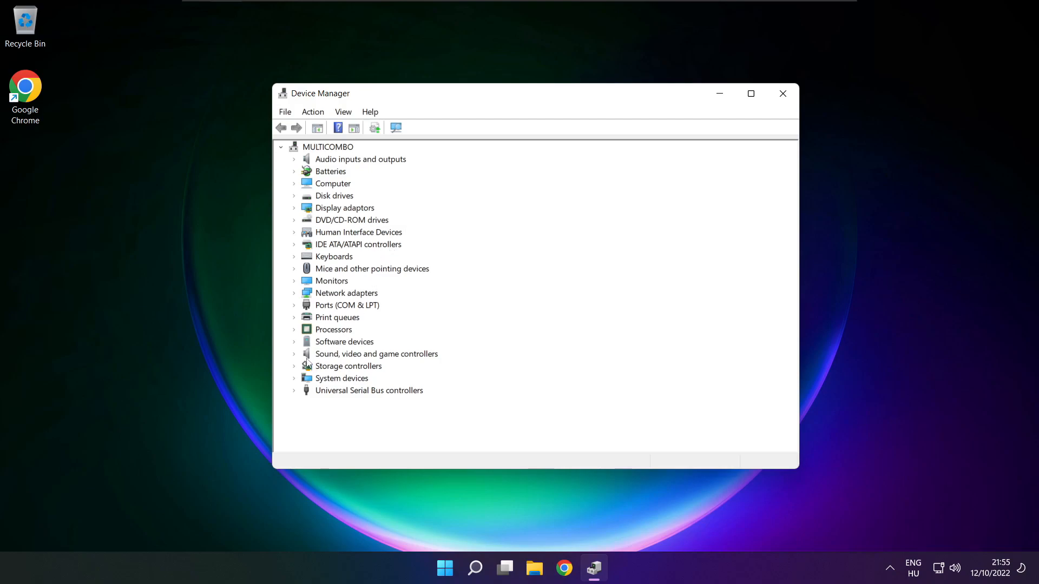
# - Expand Sound, video and game controllers and bring up actions for High Definition Audio Device
pyautogui.click(376, 353)
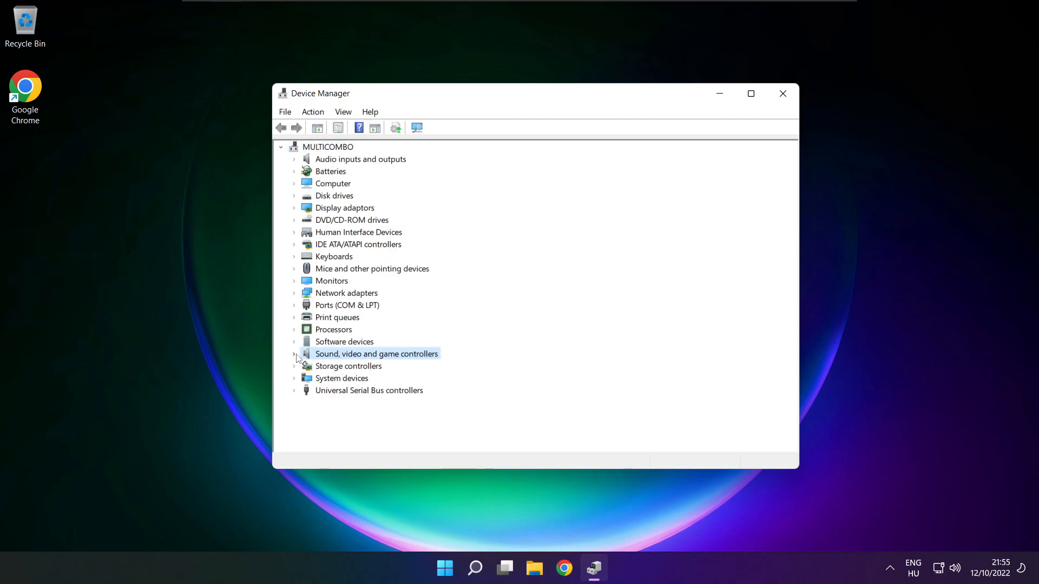
pyautogui.click(294, 354)
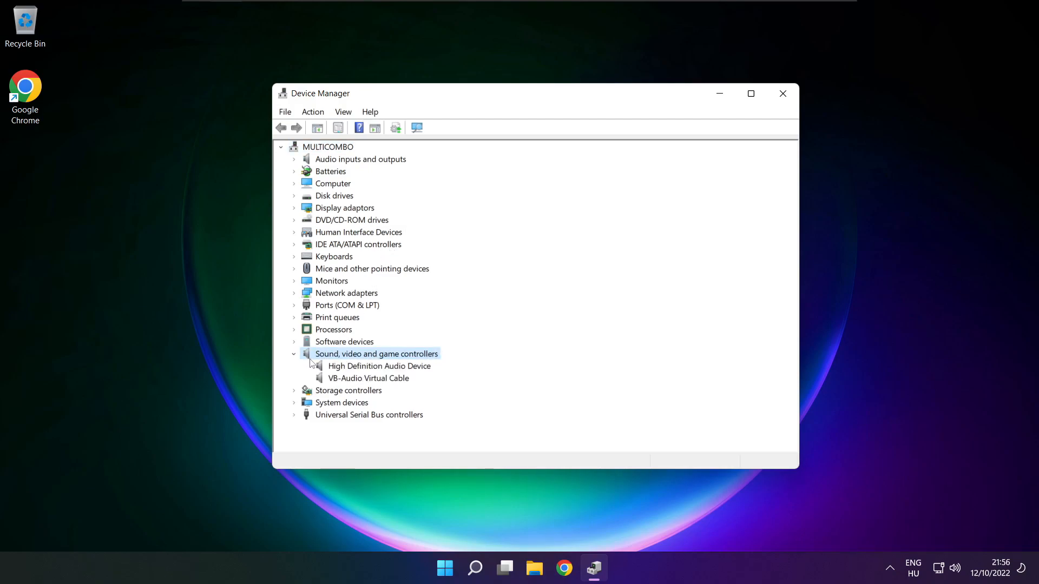
pyautogui.click(378, 366)
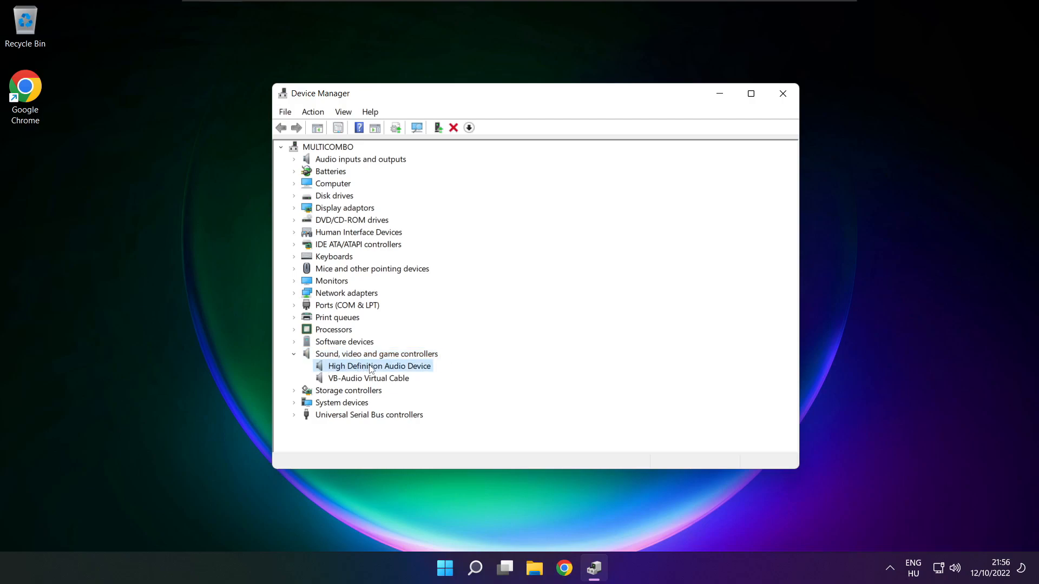
pyautogui.rightClick(379, 366)
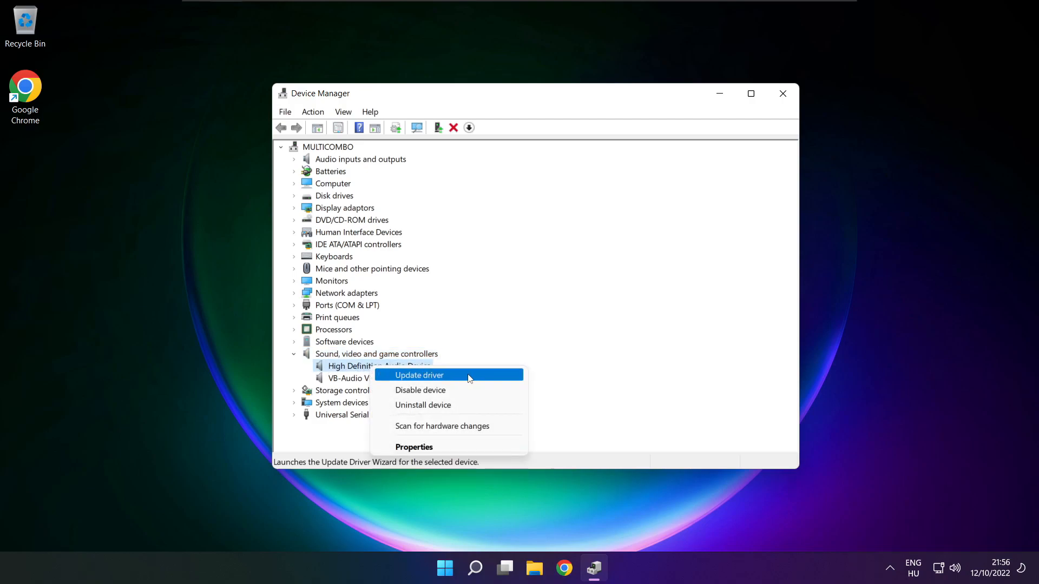
# - Update the driver by picking High Definition Audio Device from the list of compatible drivers
pyautogui.click(418, 376)
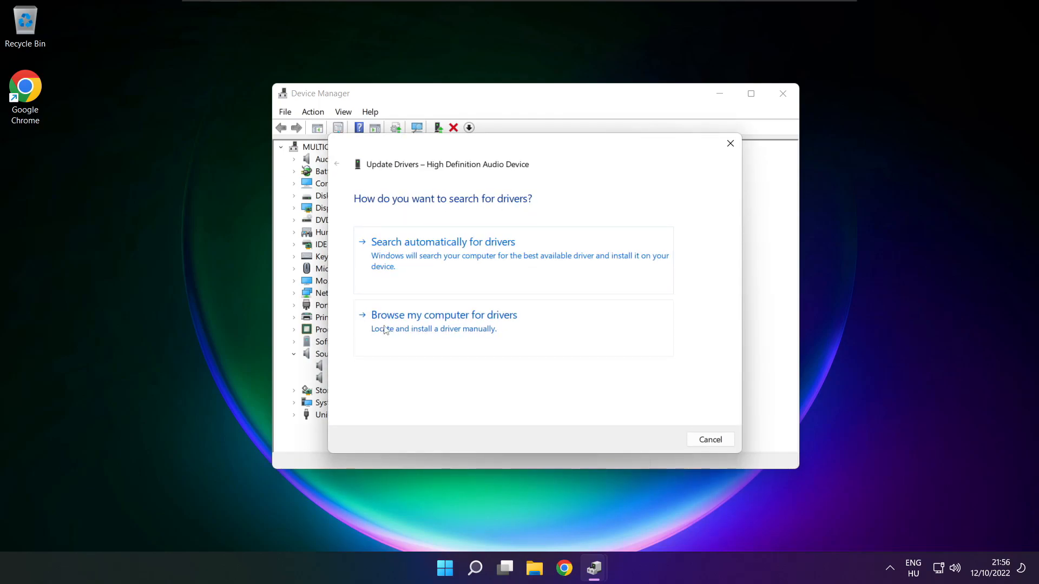
pyautogui.moveTo(443, 321)
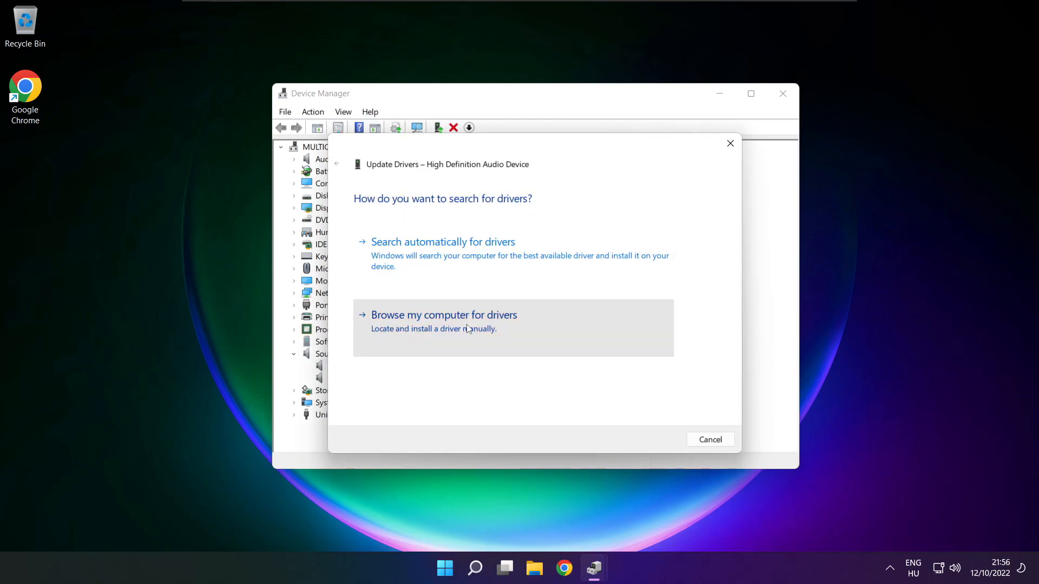
pyautogui.click(444, 315)
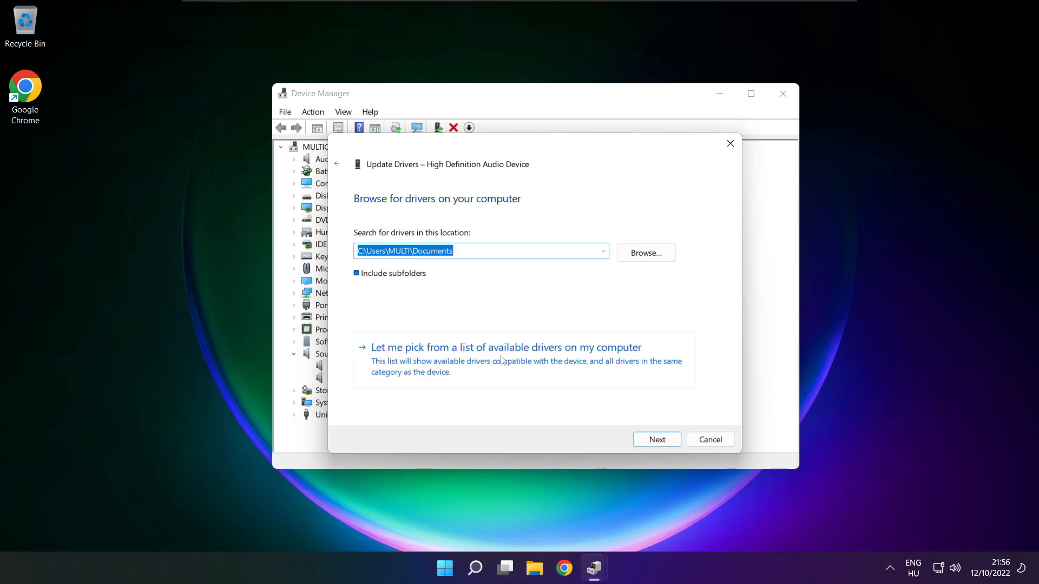
pyautogui.moveTo(510, 368)
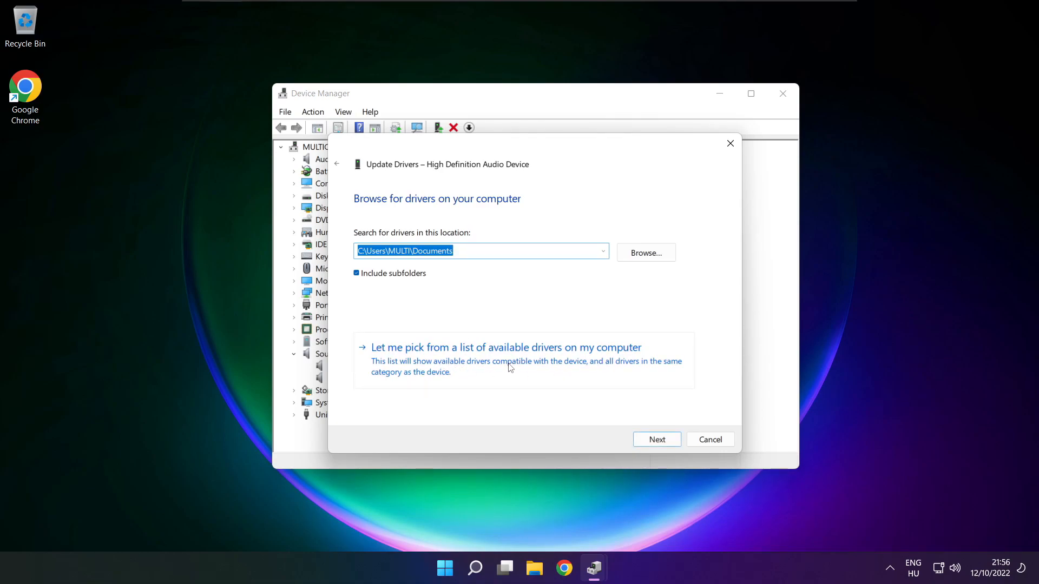
pyautogui.click(505, 347)
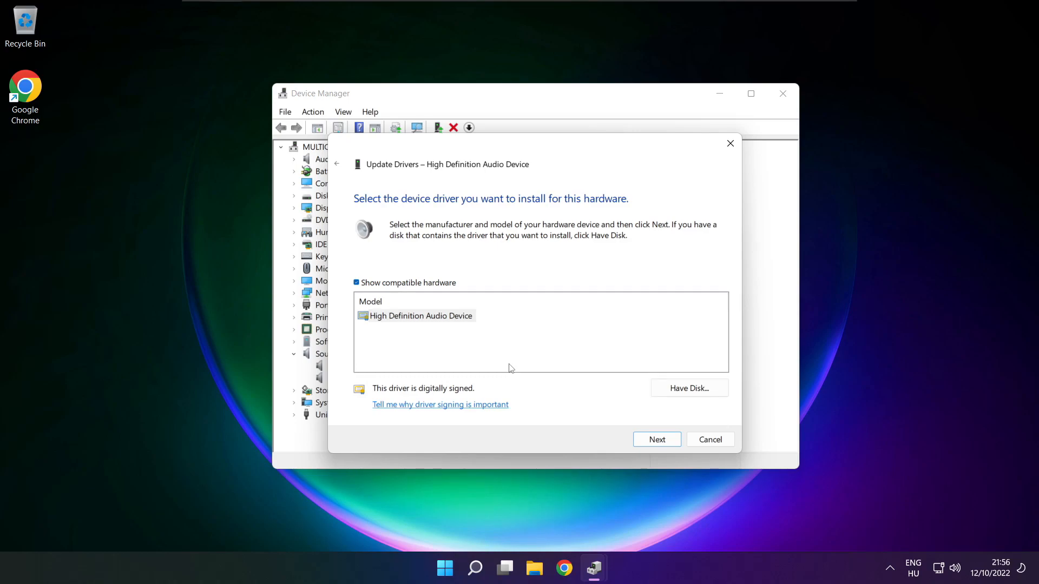
pyautogui.click(420, 315)
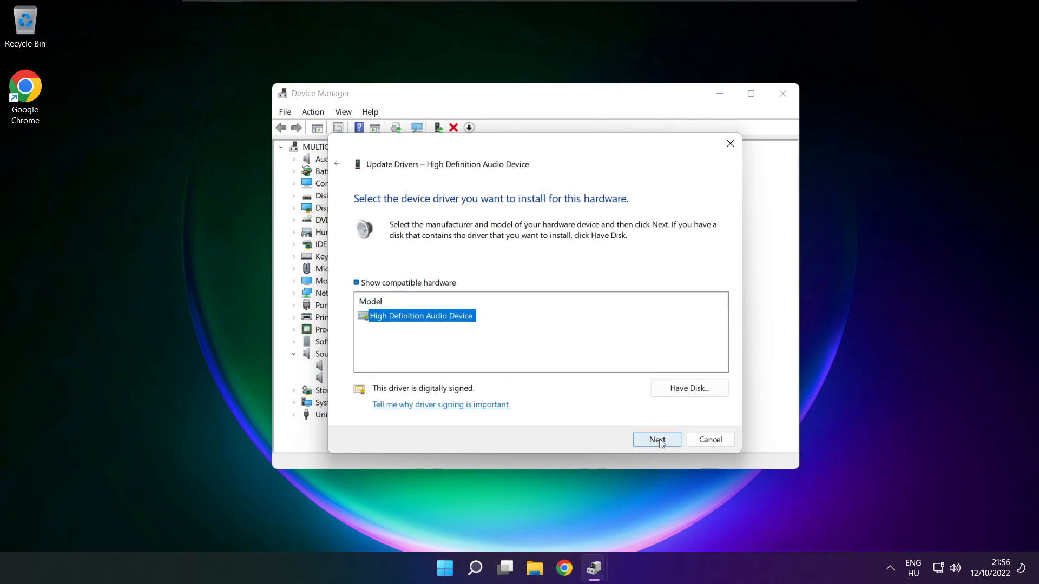
# - Install the chosen driver, confirm the warning, and dismiss the success message
pyautogui.click(656, 439)
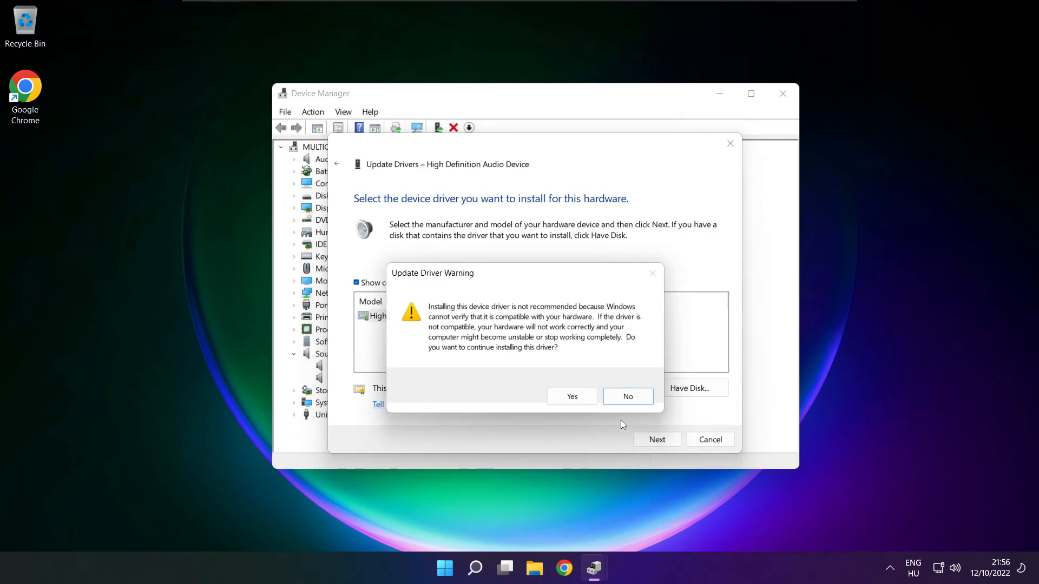
pyautogui.click(572, 396)
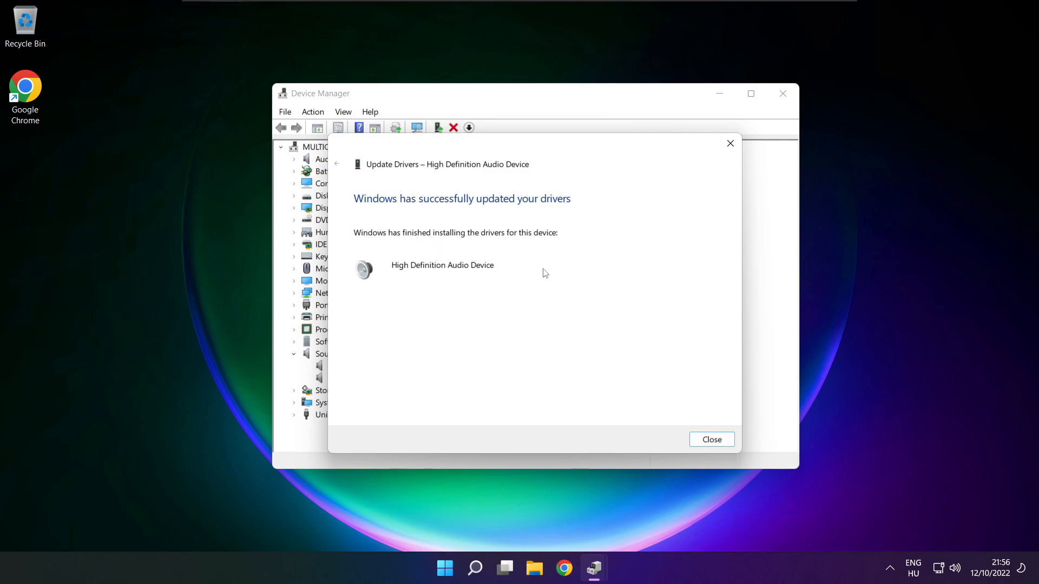
pyautogui.click(711, 440)
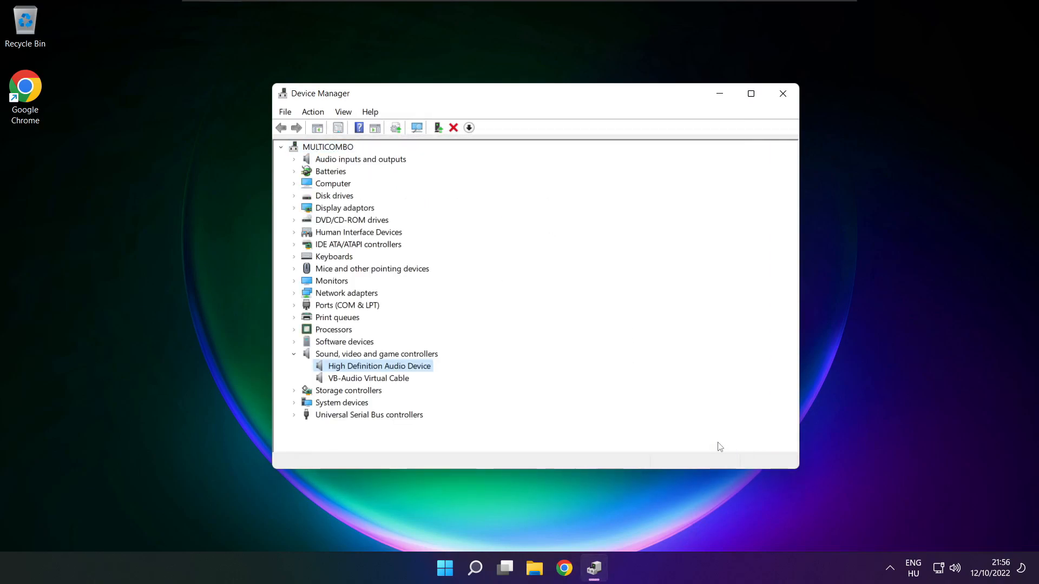
pyautogui.moveTo(783, 93)
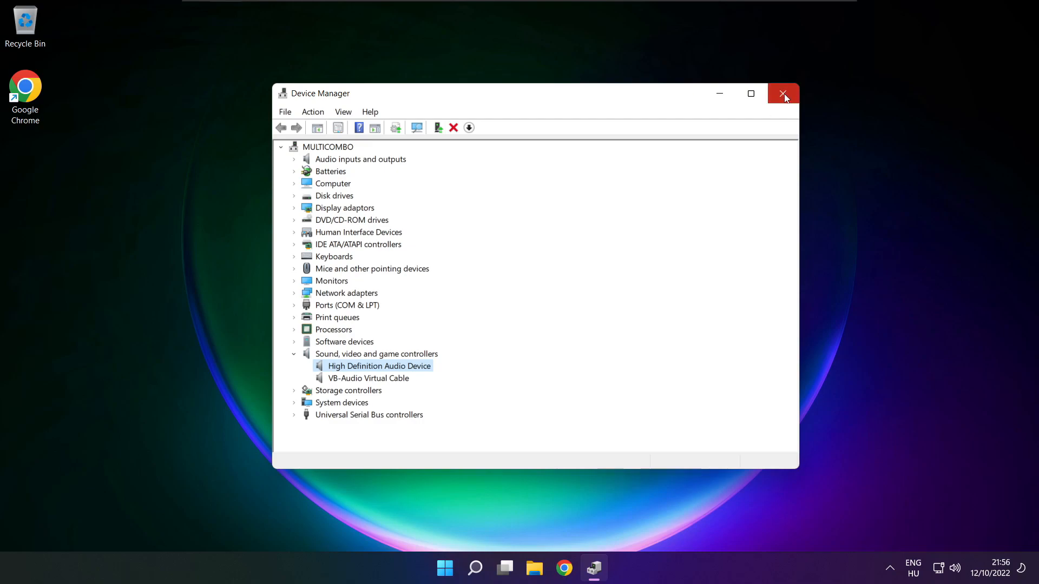
# - Close Device Manager and restart the PC from the Start menu's power options
pyautogui.click(784, 93)
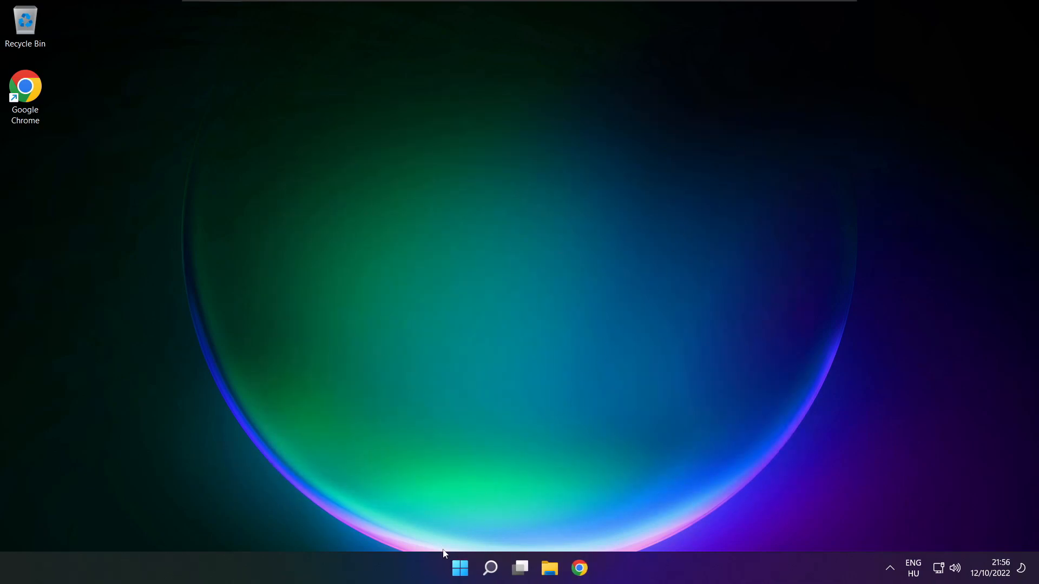
pyautogui.click(459, 568)
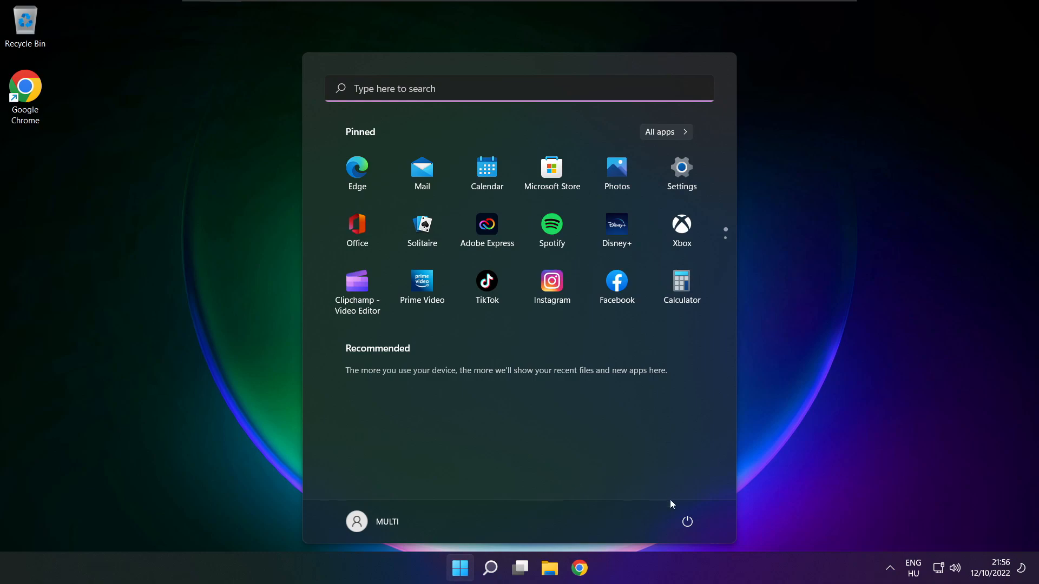
pyautogui.click(687, 522)
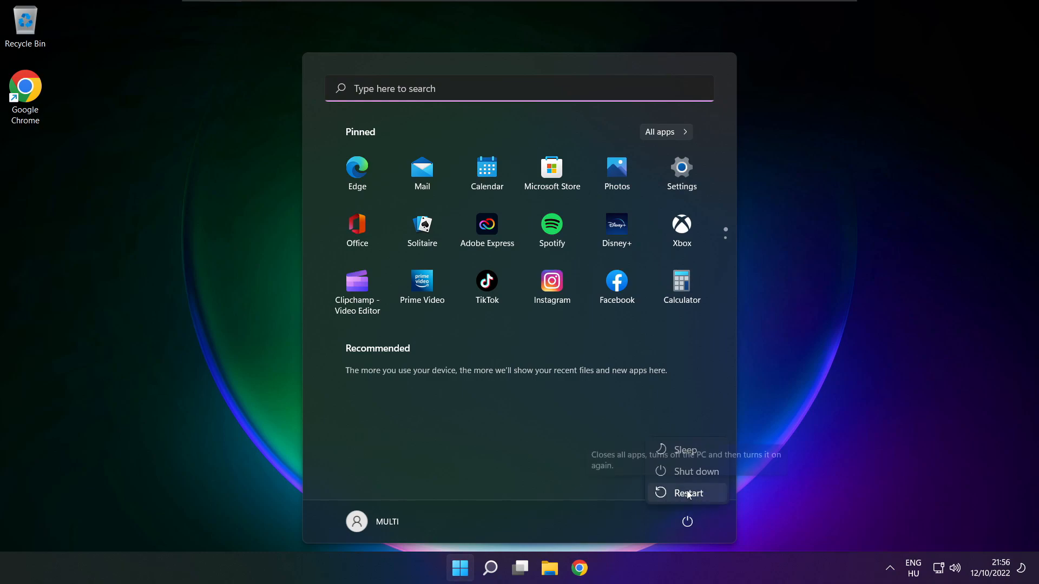
pyautogui.click(689, 494)
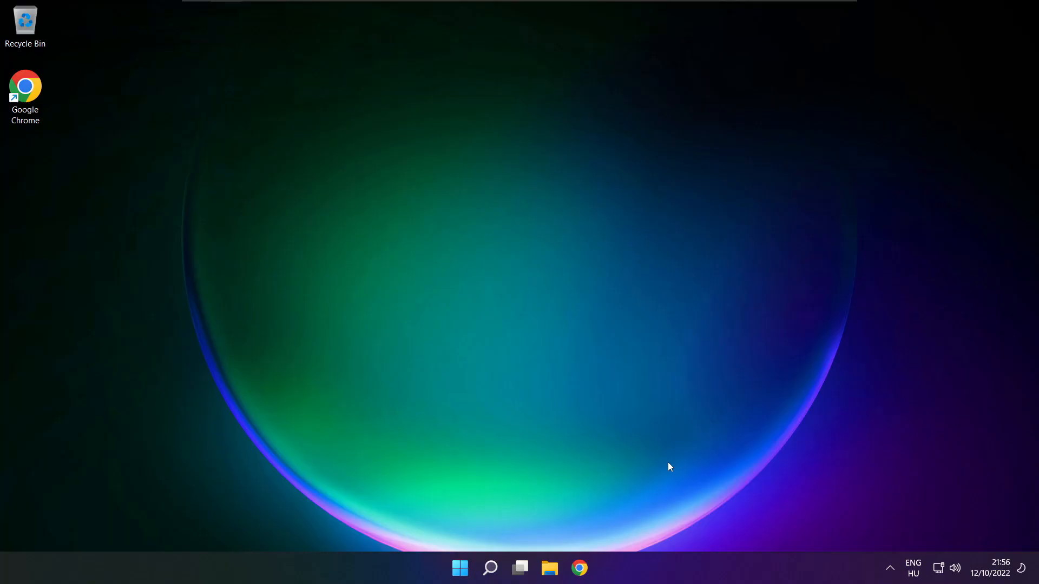
# - On System > Sound, run the Output devices troubleshooter under Troubleshoot common sound problems
pyautogui.rightClick(955, 568)
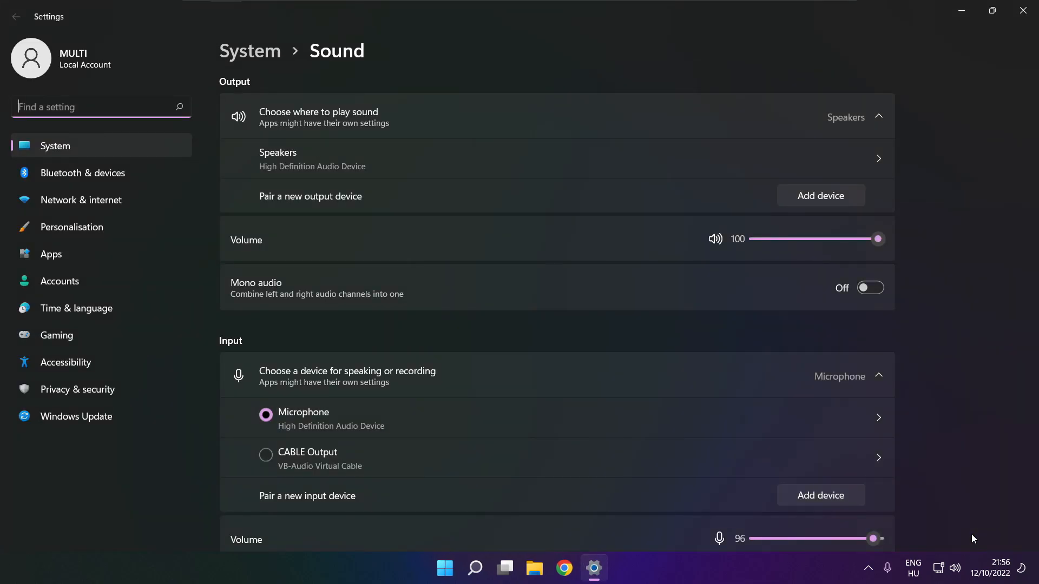
pyautogui.scroll(-3)
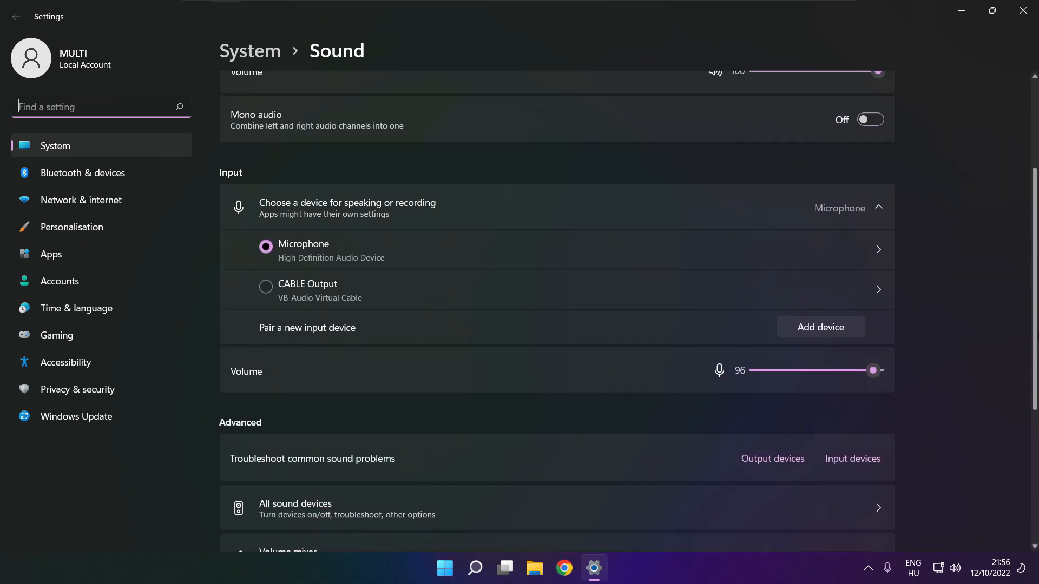
pyautogui.scroll(-3)
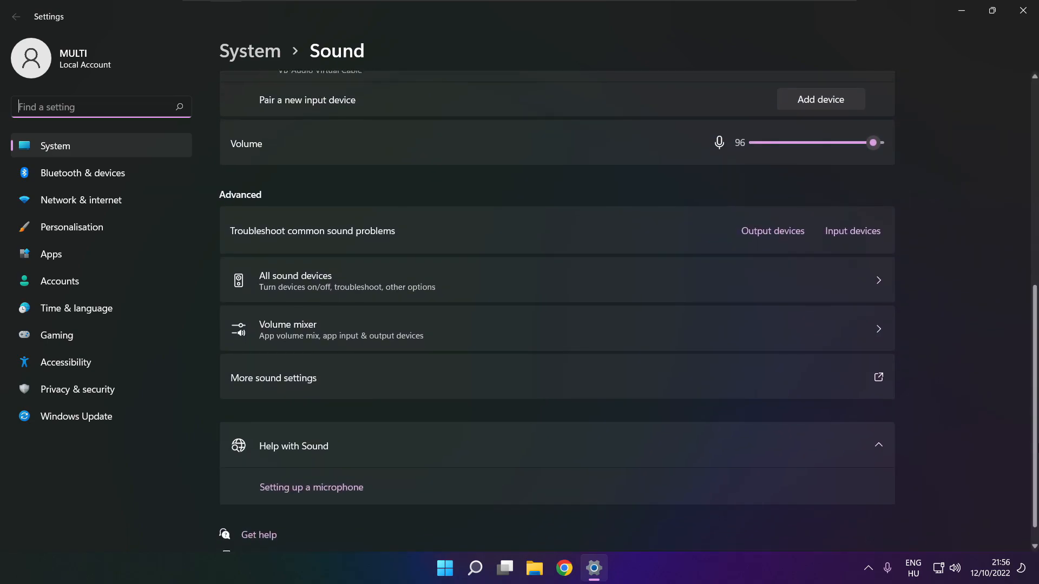
pyautogui.scroll(-3)
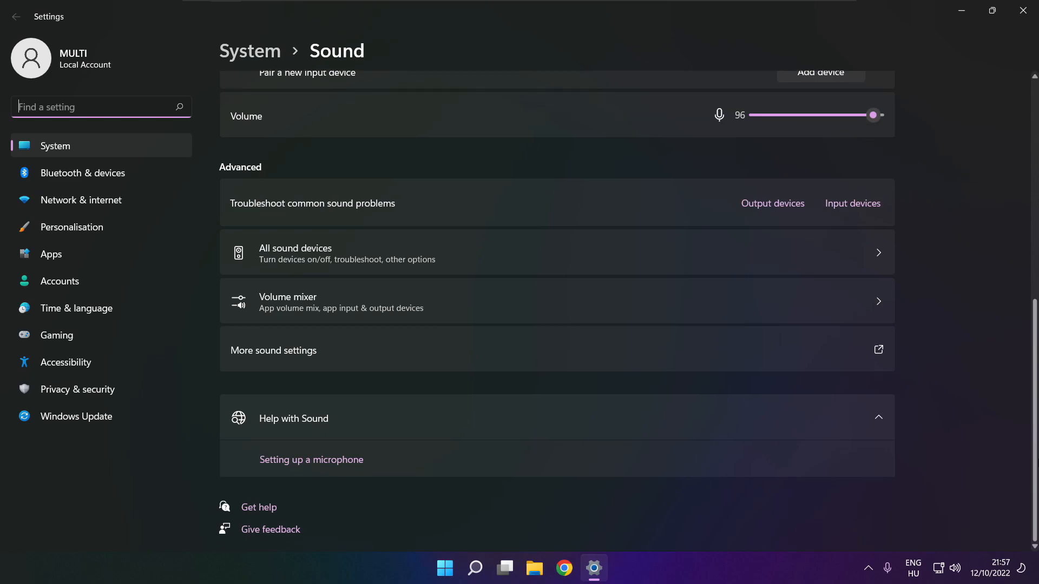
pyautogui.moveTo(782, 219)
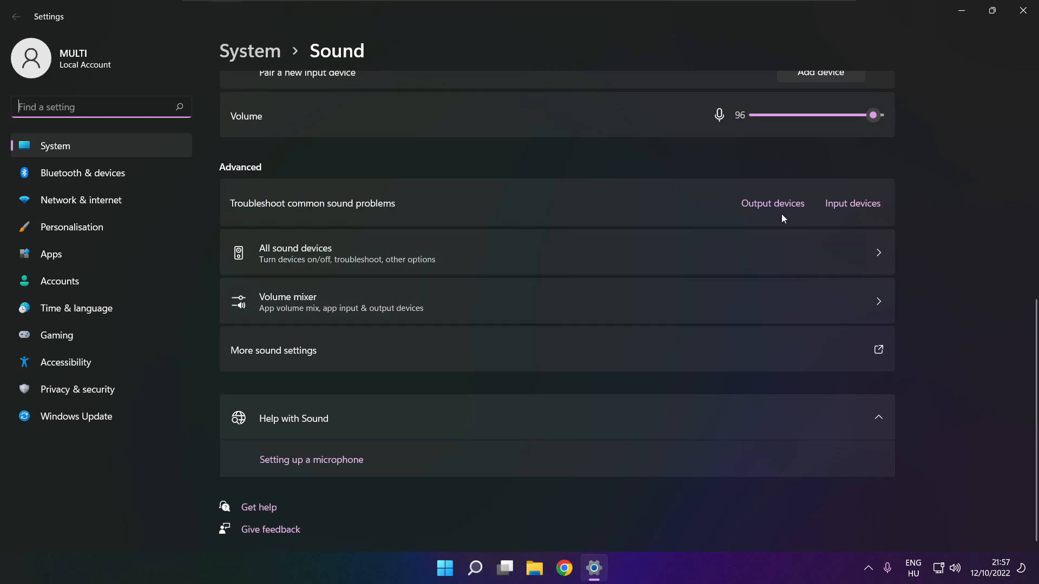
pyautogui.moveTo(773, 204)
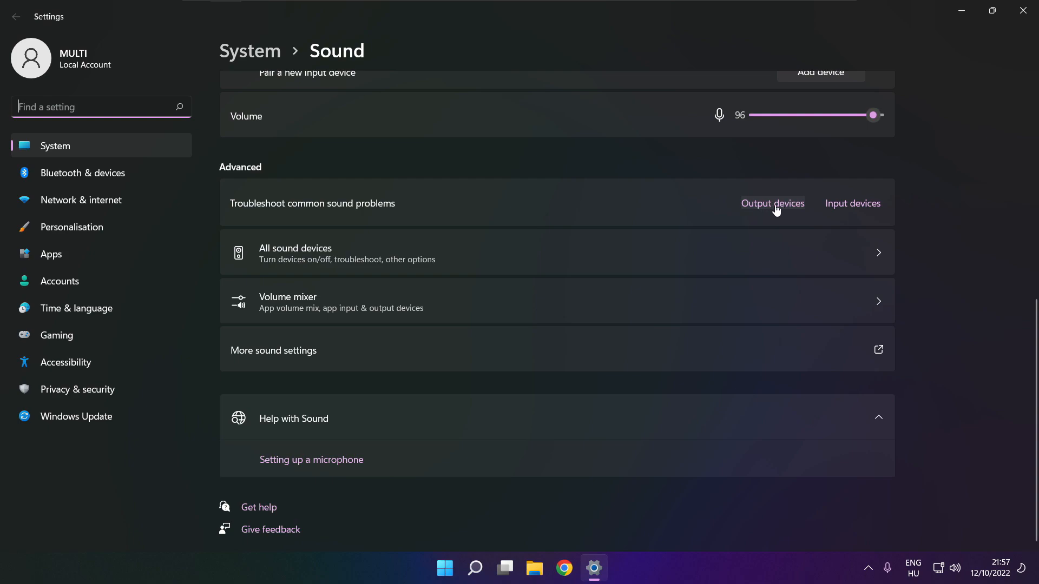
pyautogui.click(772, 203)
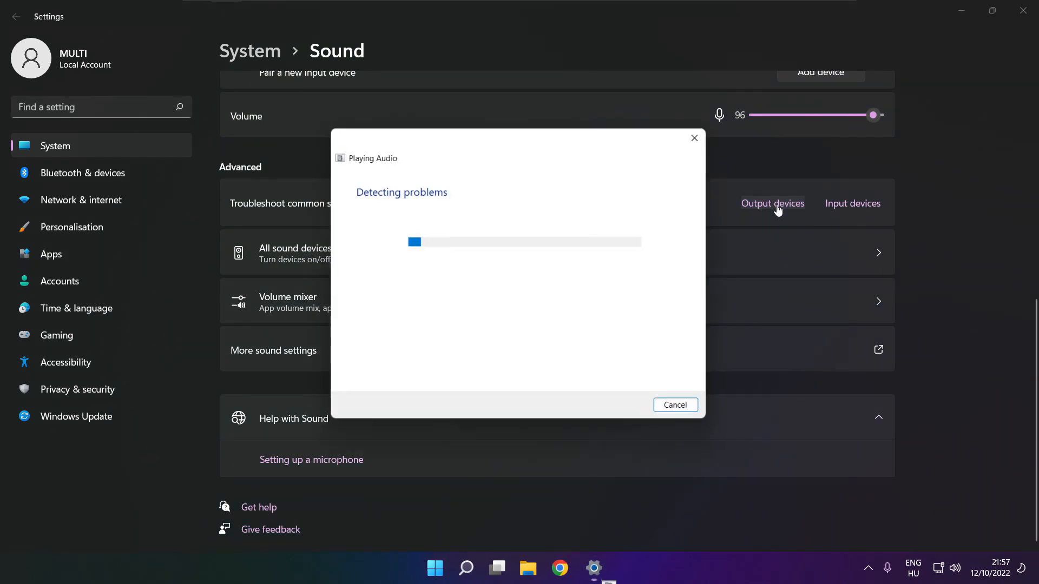